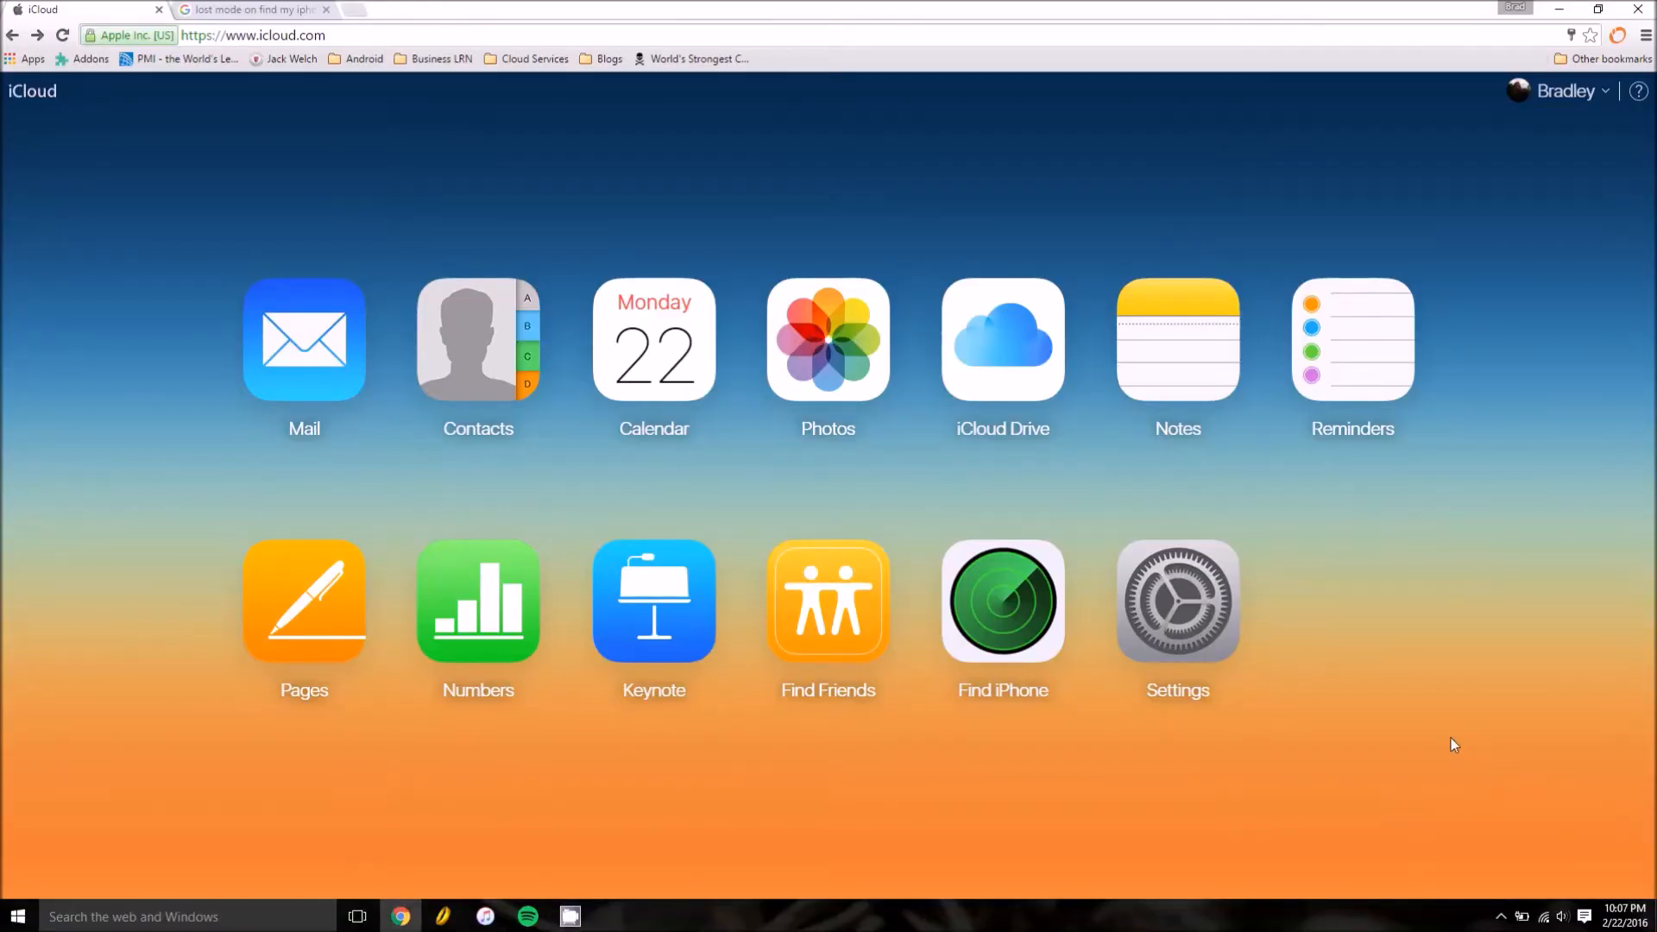
mouse_move(314, 65)
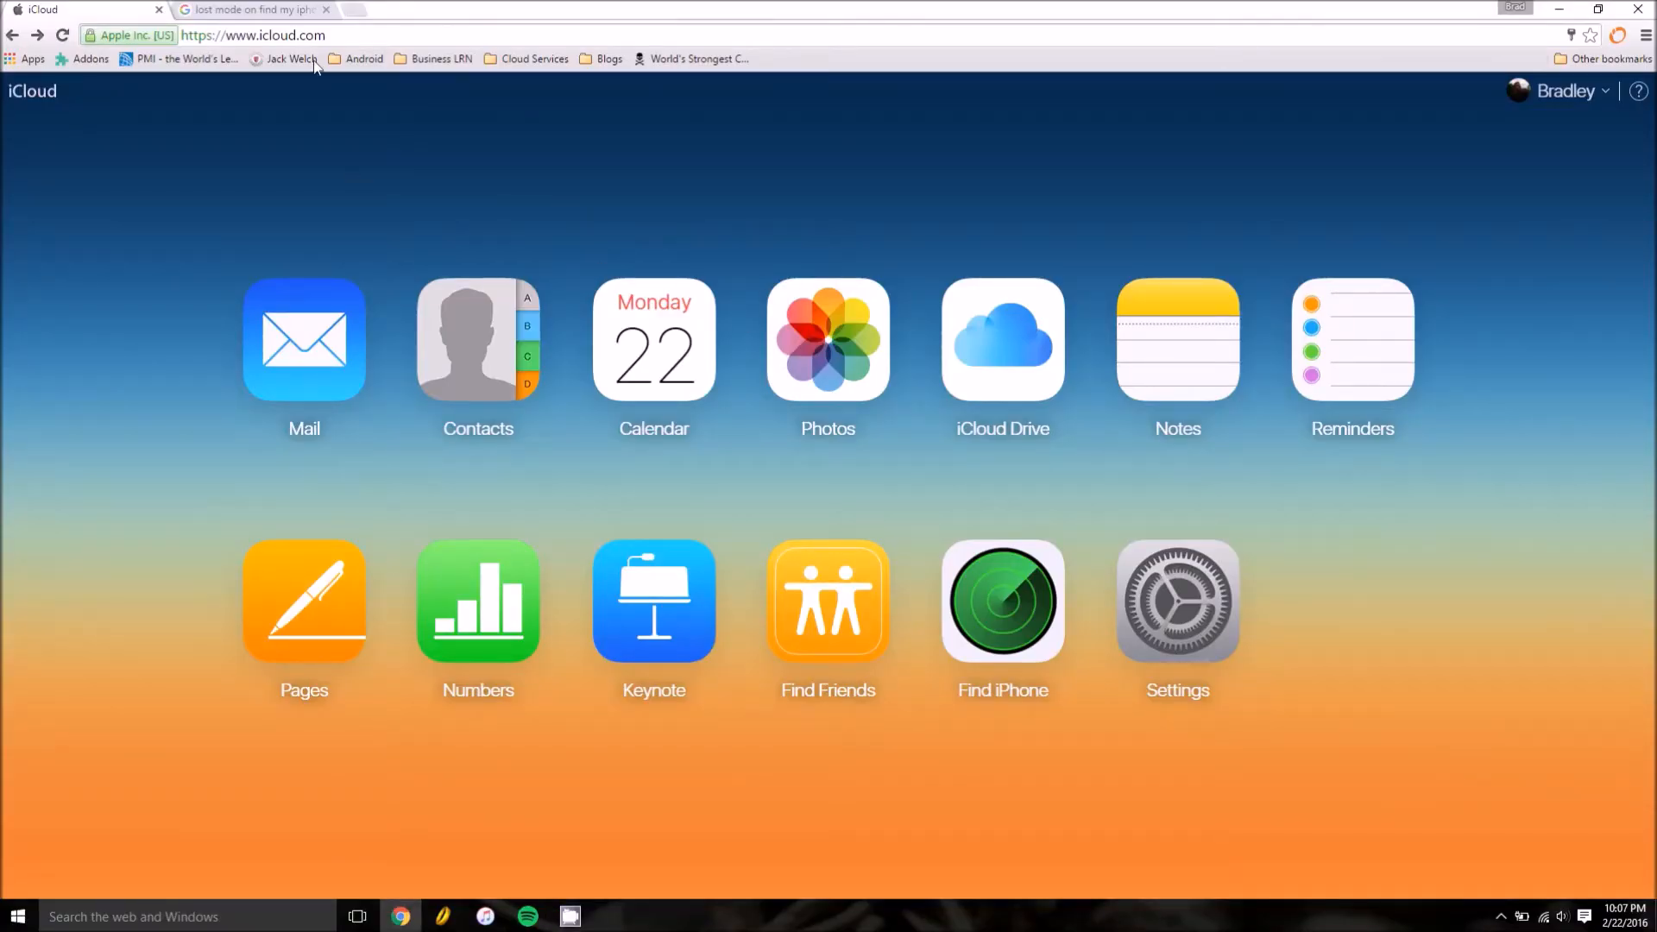
left_click(326, 10)
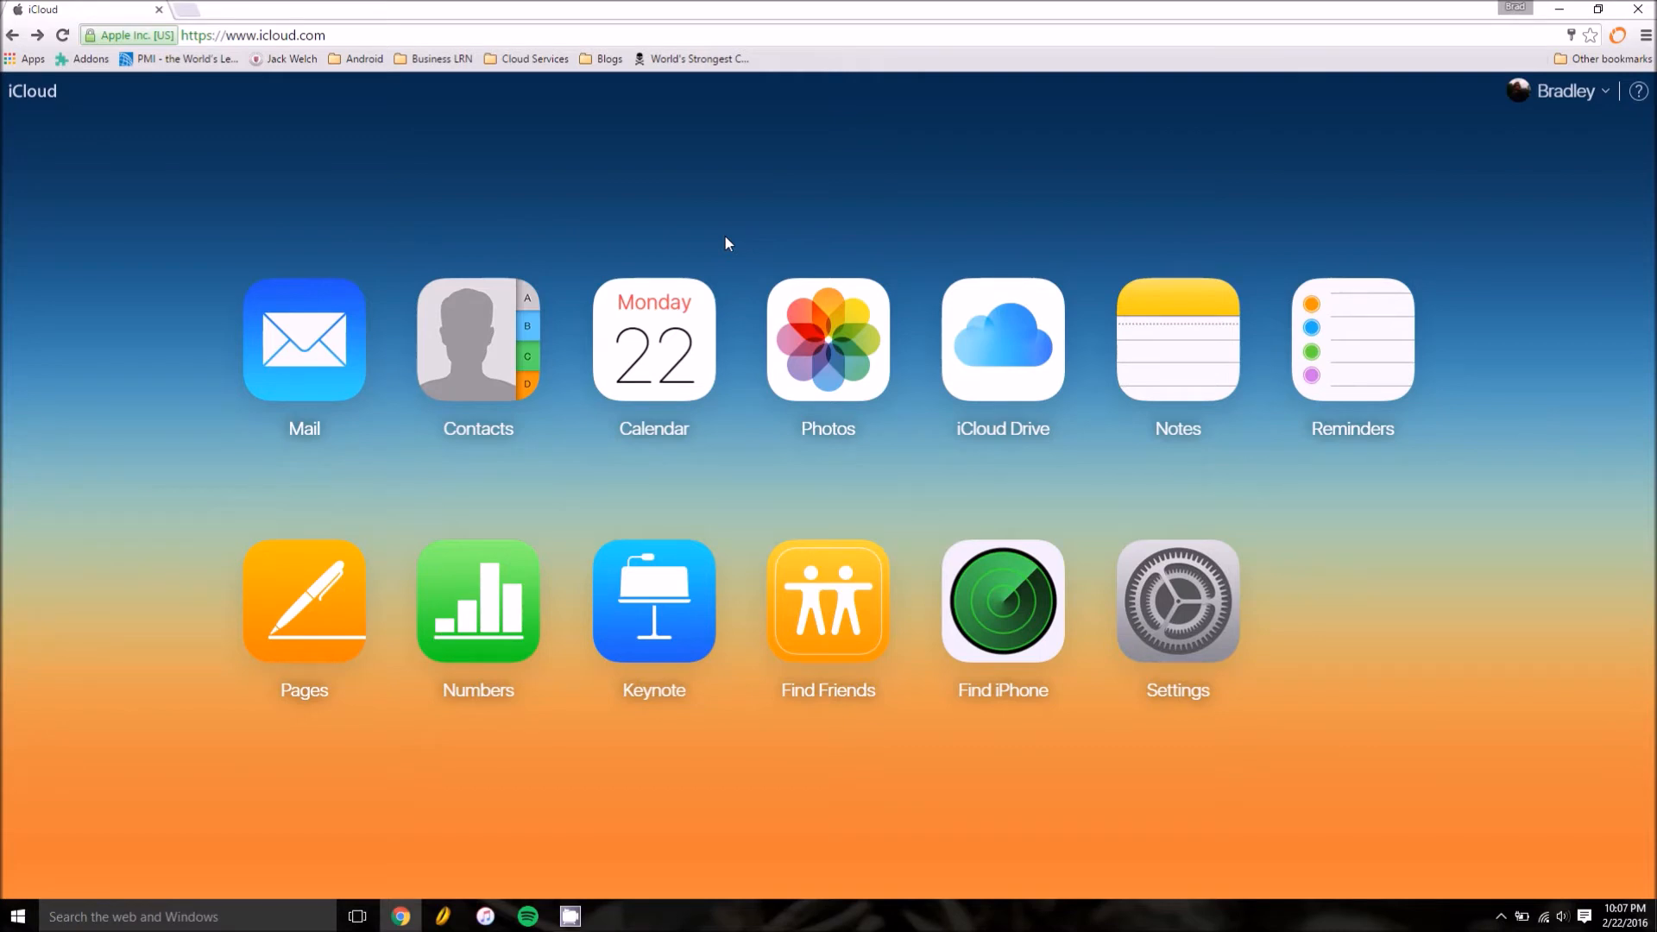
mouse_move(1576, 560)
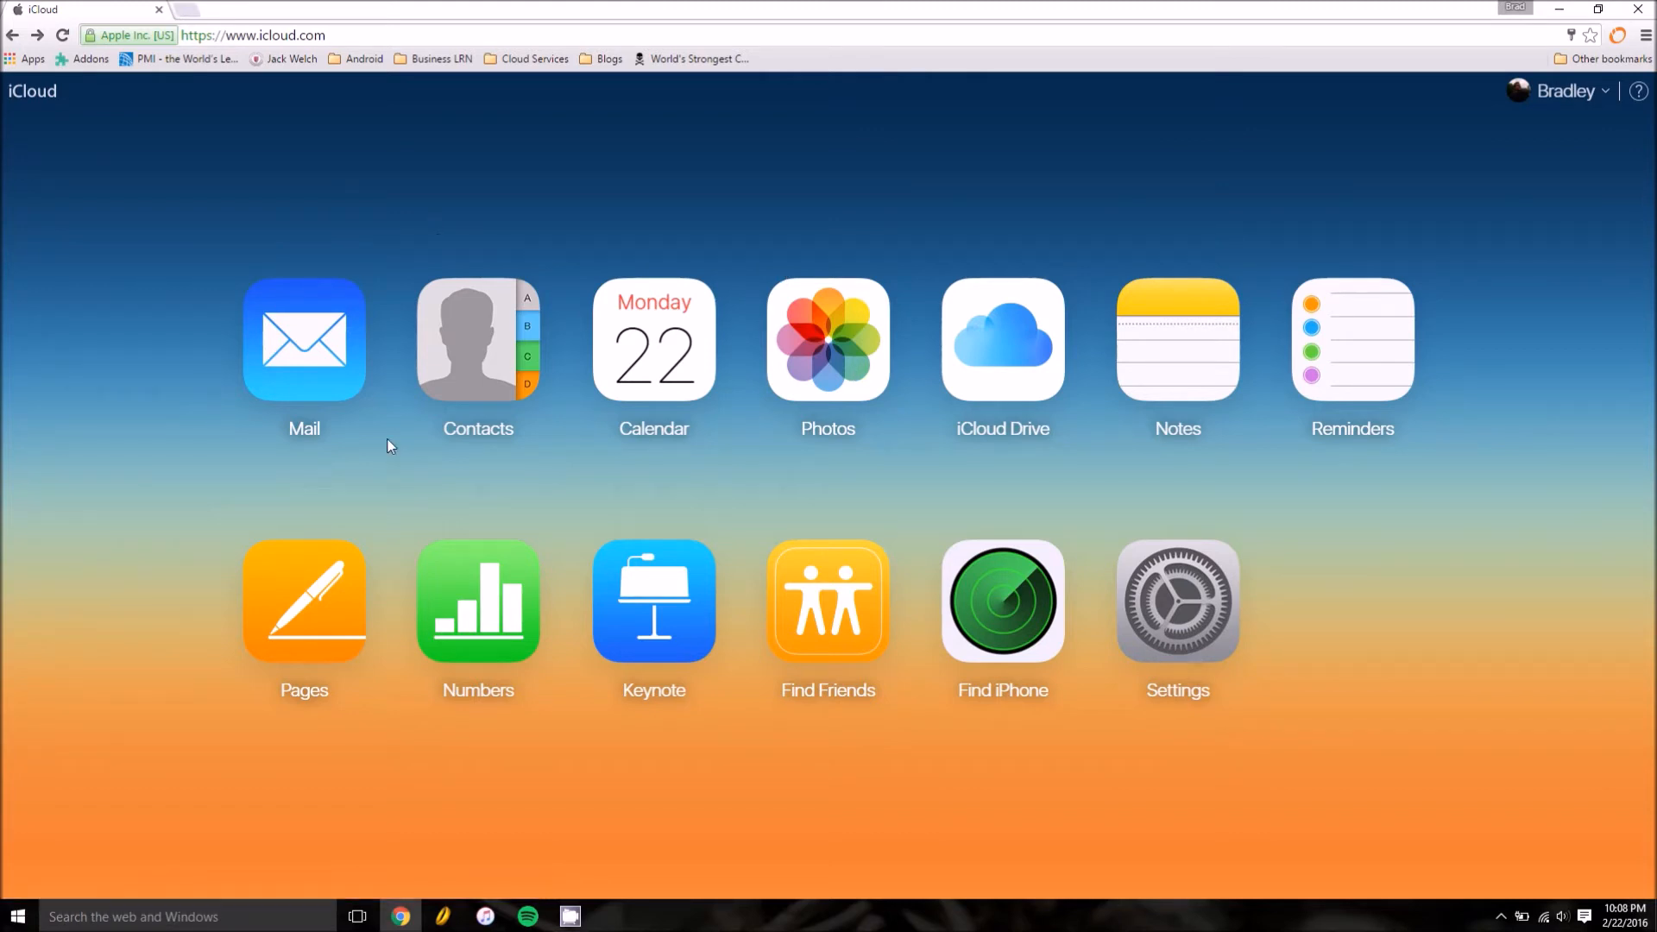
mouse_move(997, 660)
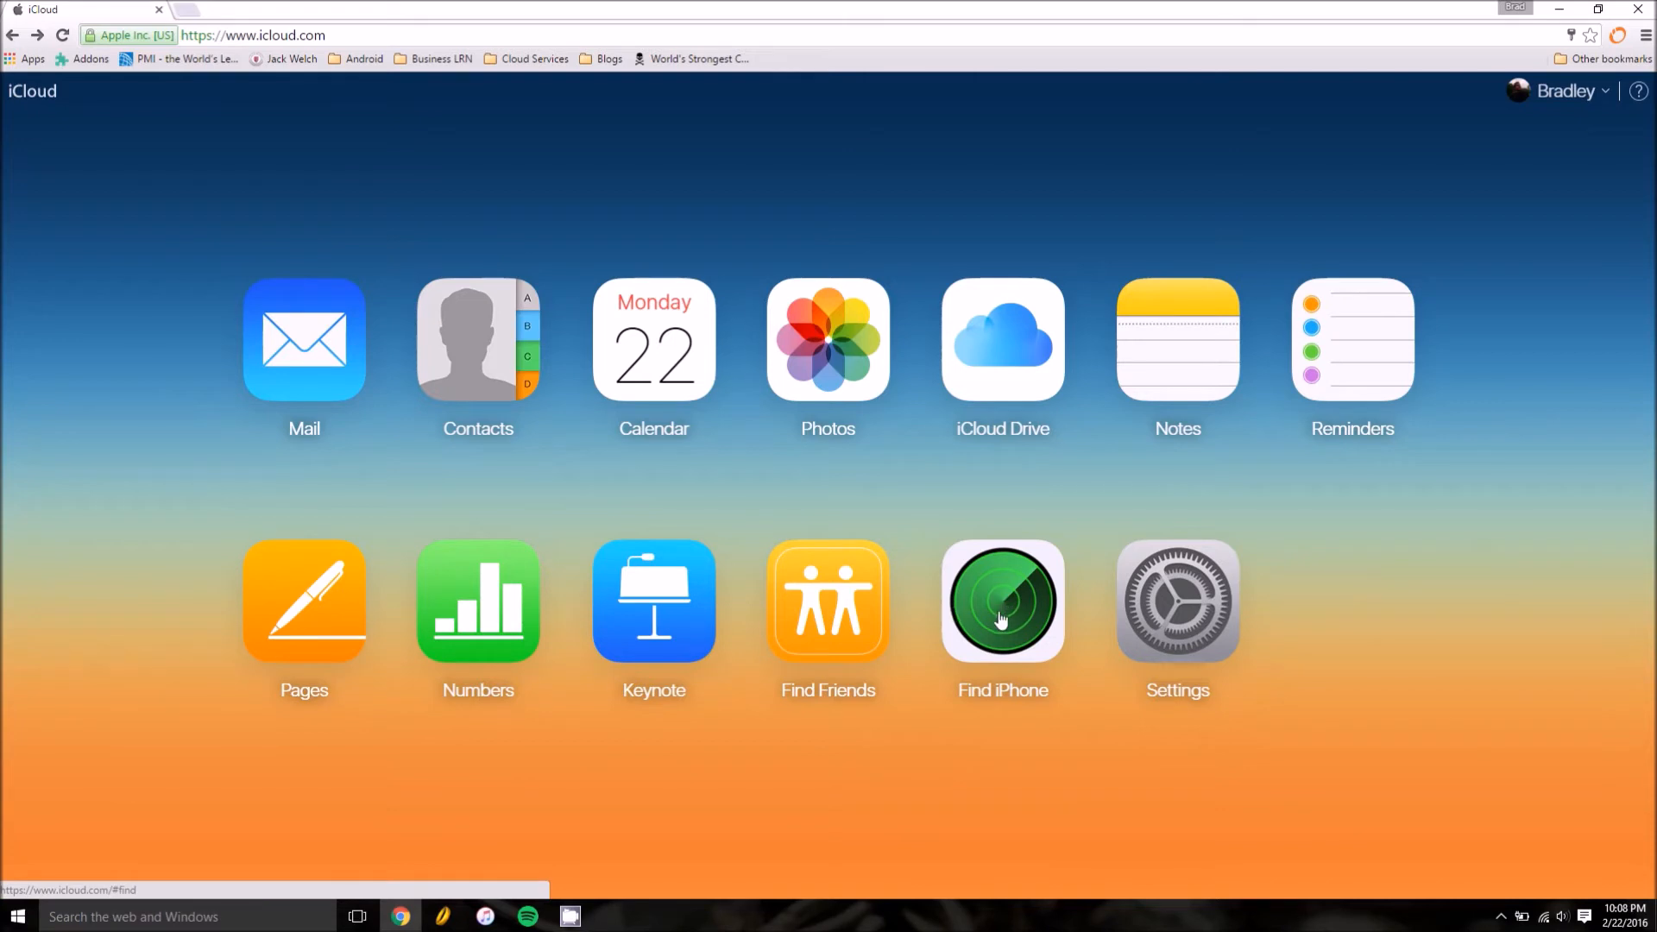
left_click(1001, 601)
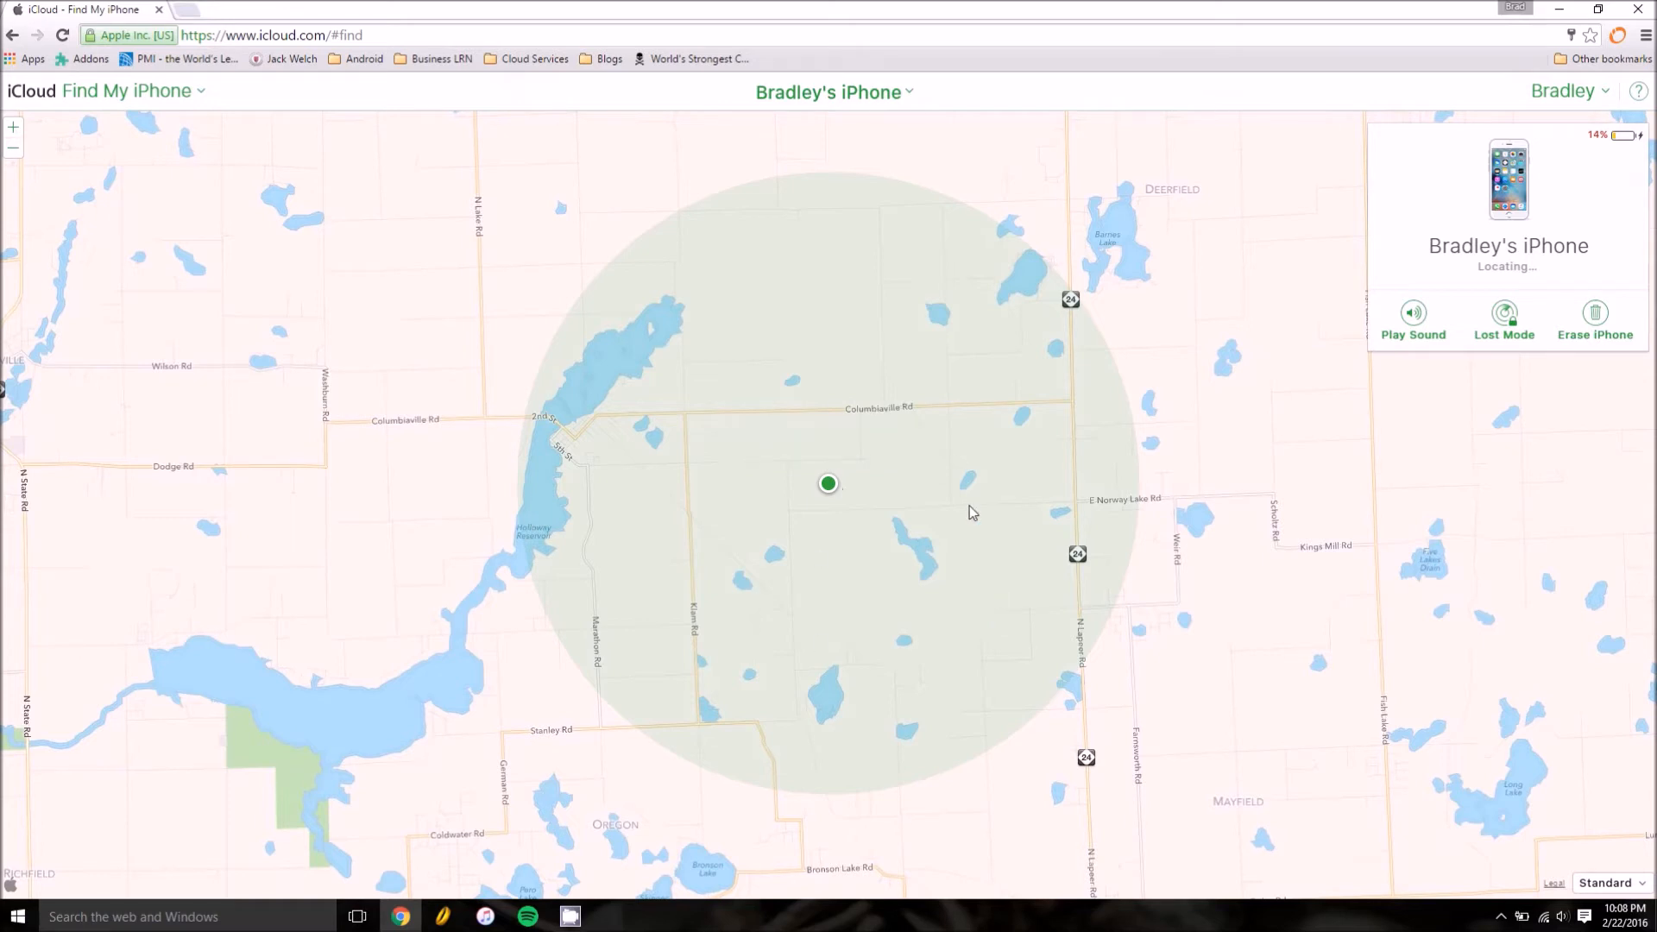
mouse_move(828, 391)
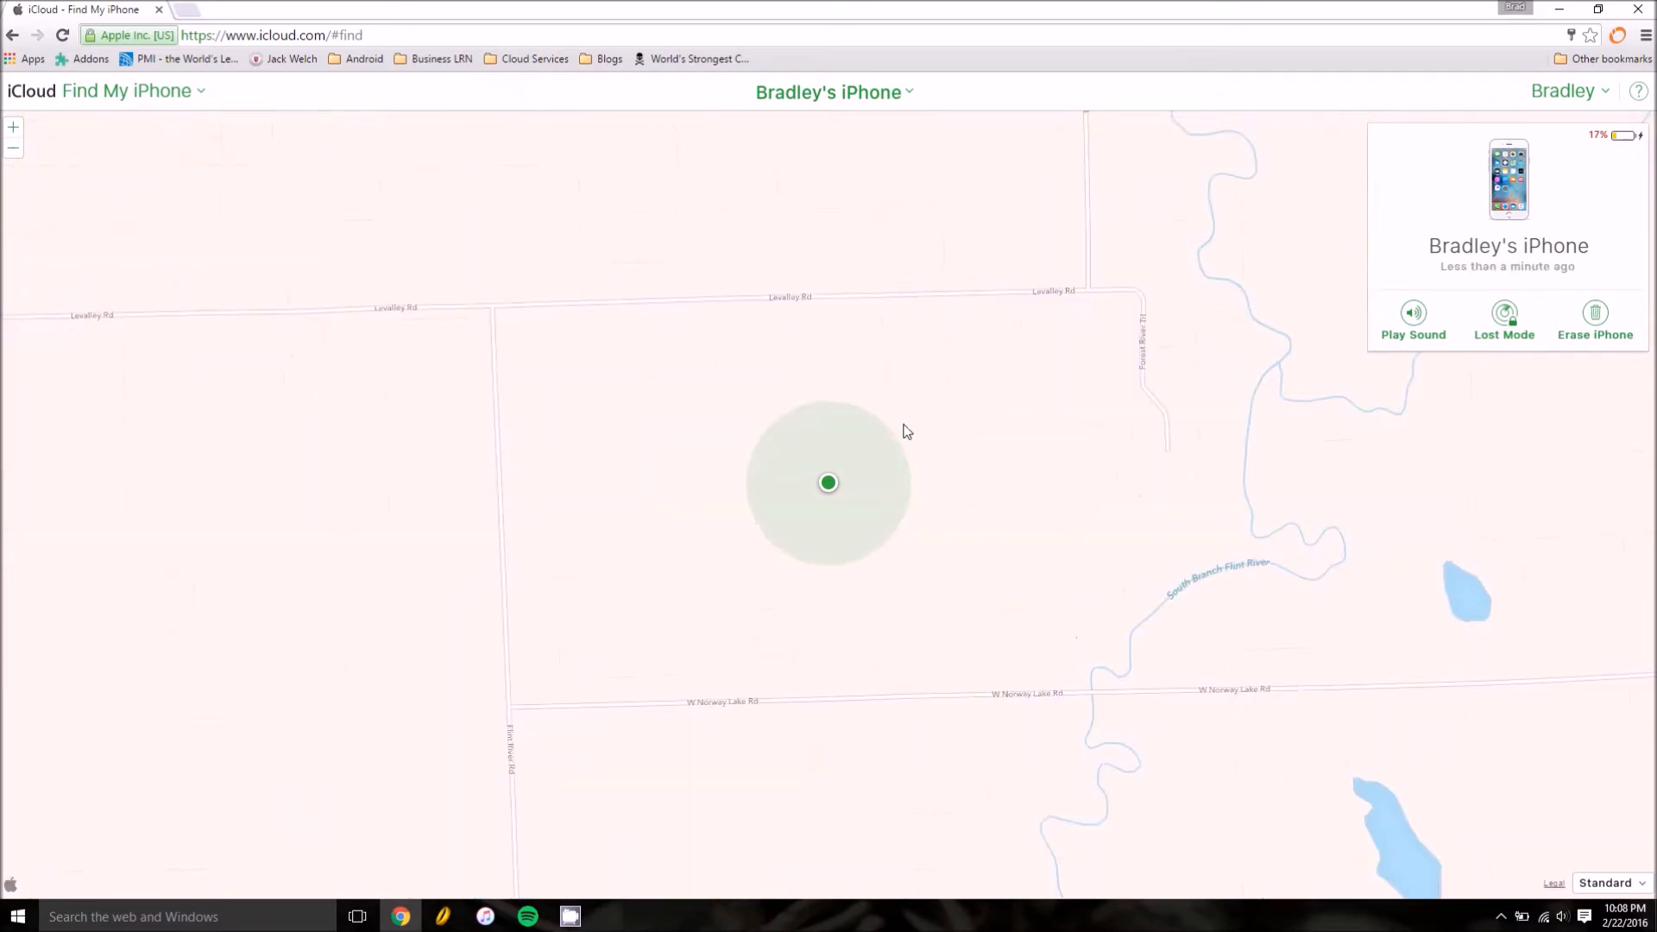
mouse_move(809, 532)
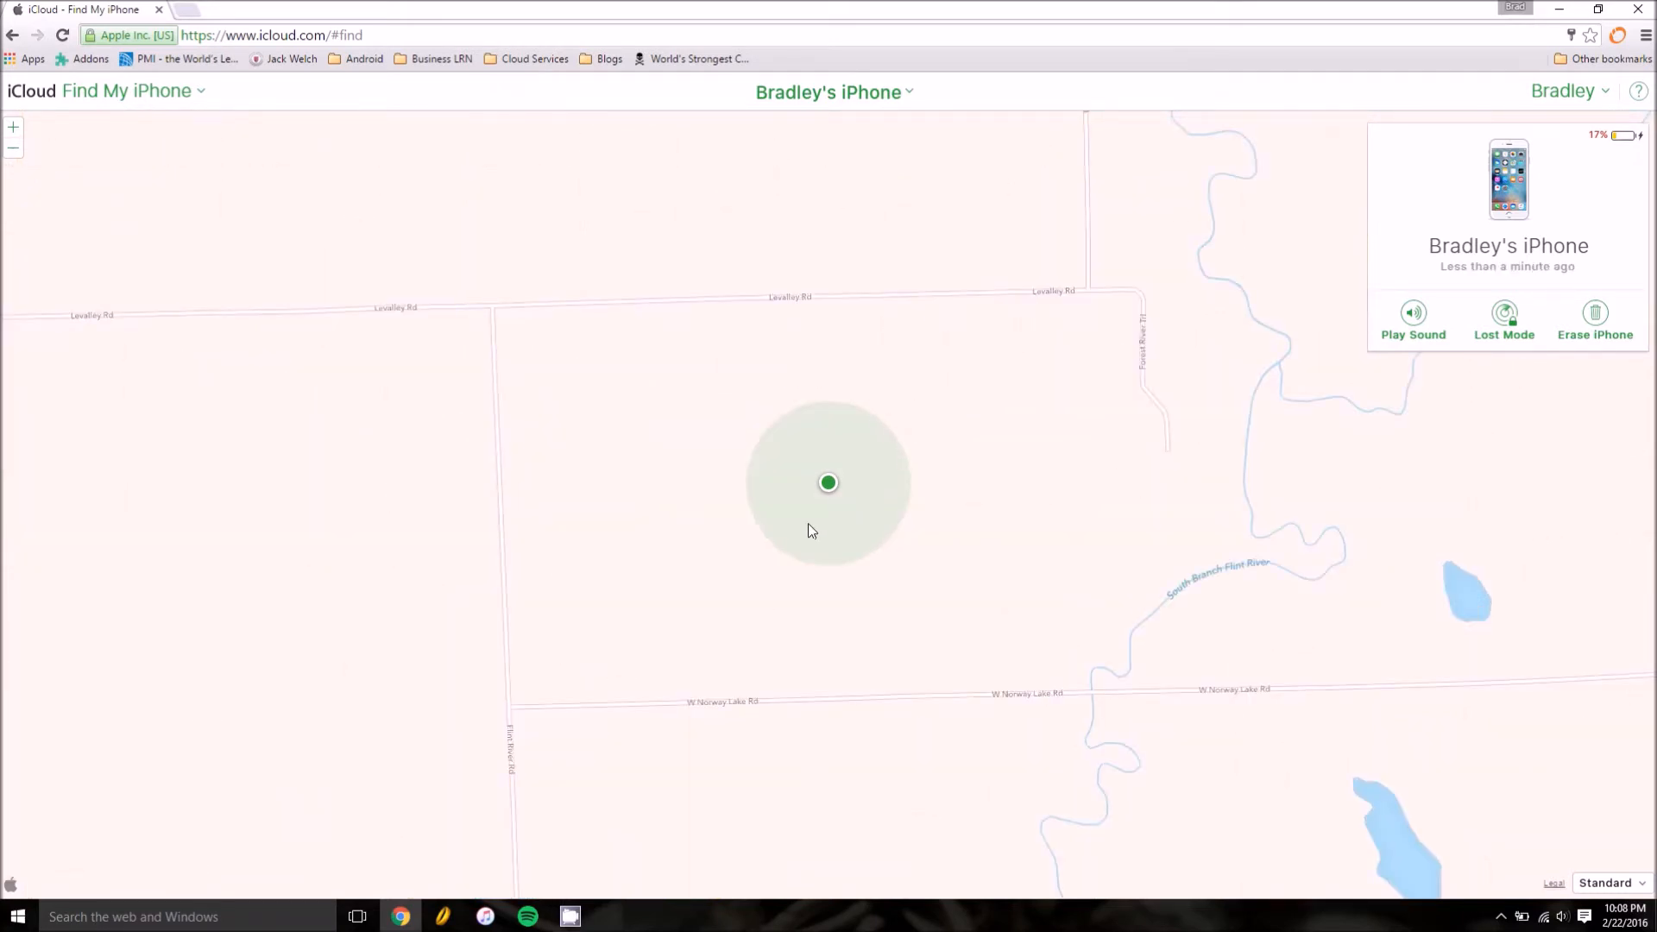
mouse_move(1004, 431)
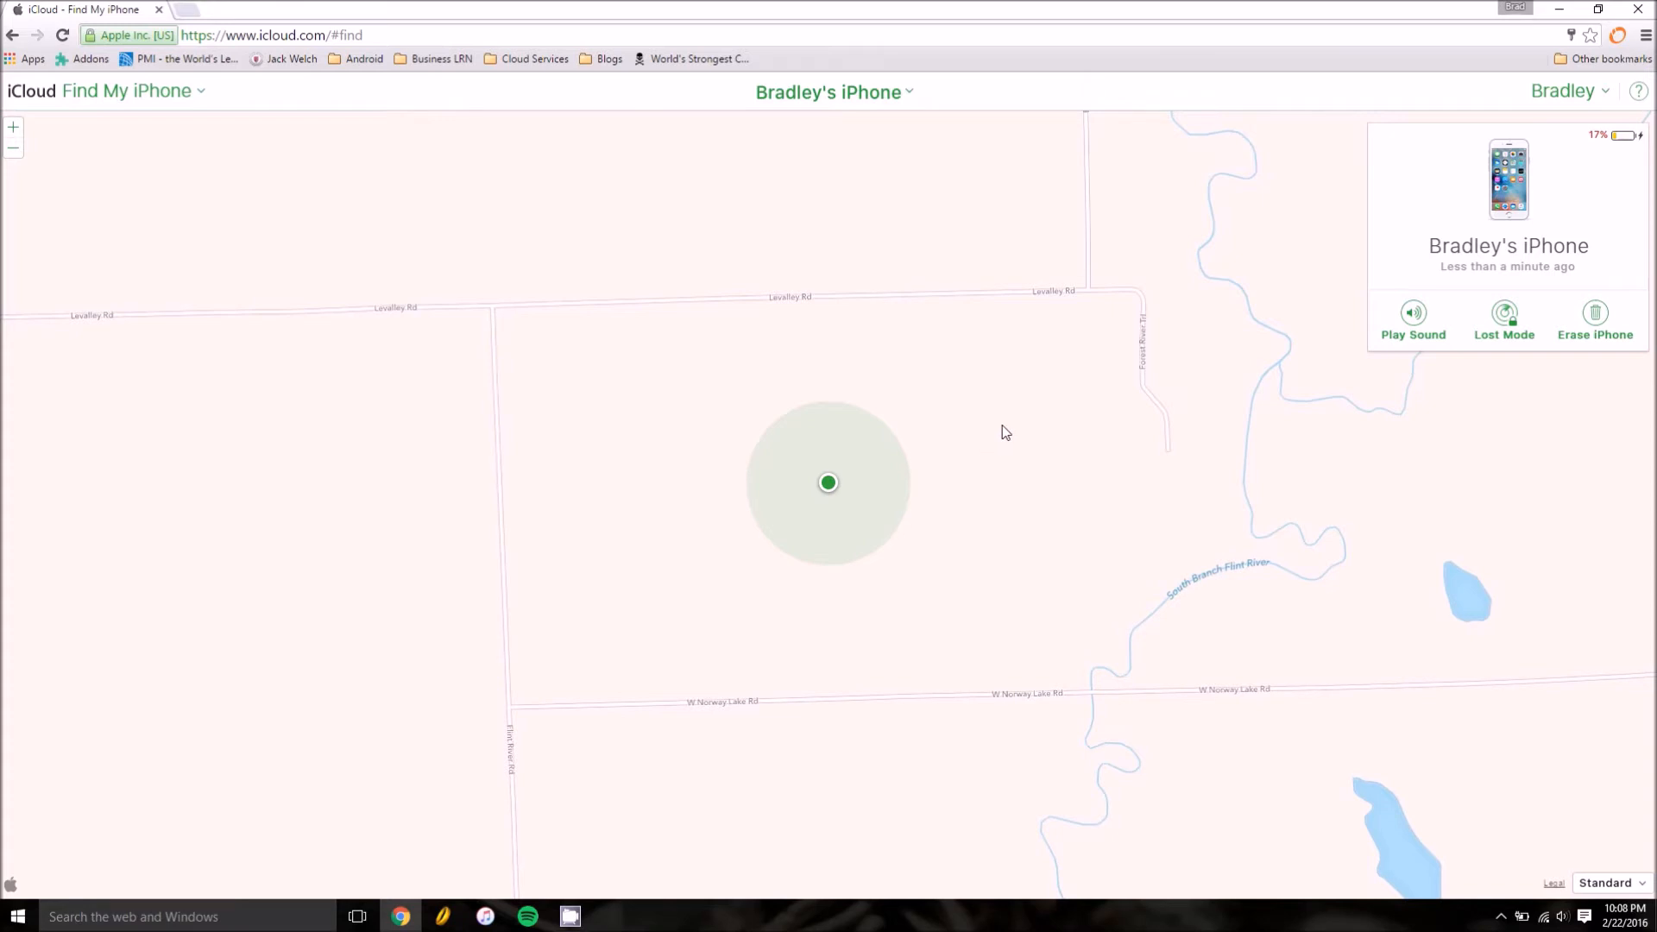
mouse_move(775, 367)
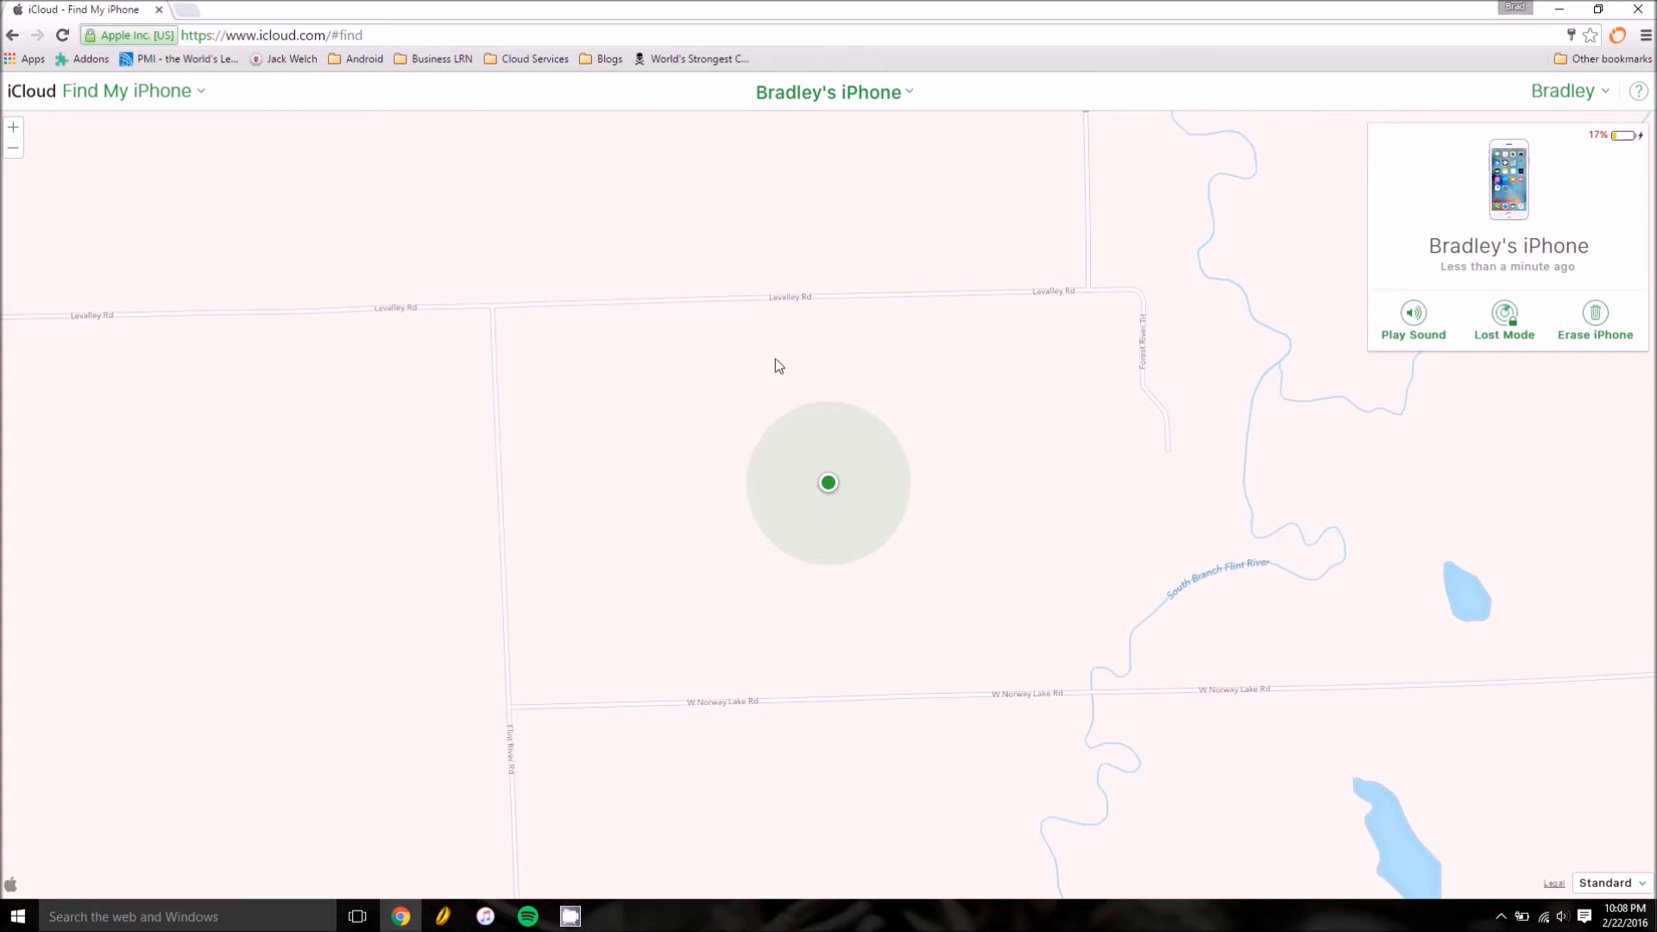
mouse_move(895, 446)
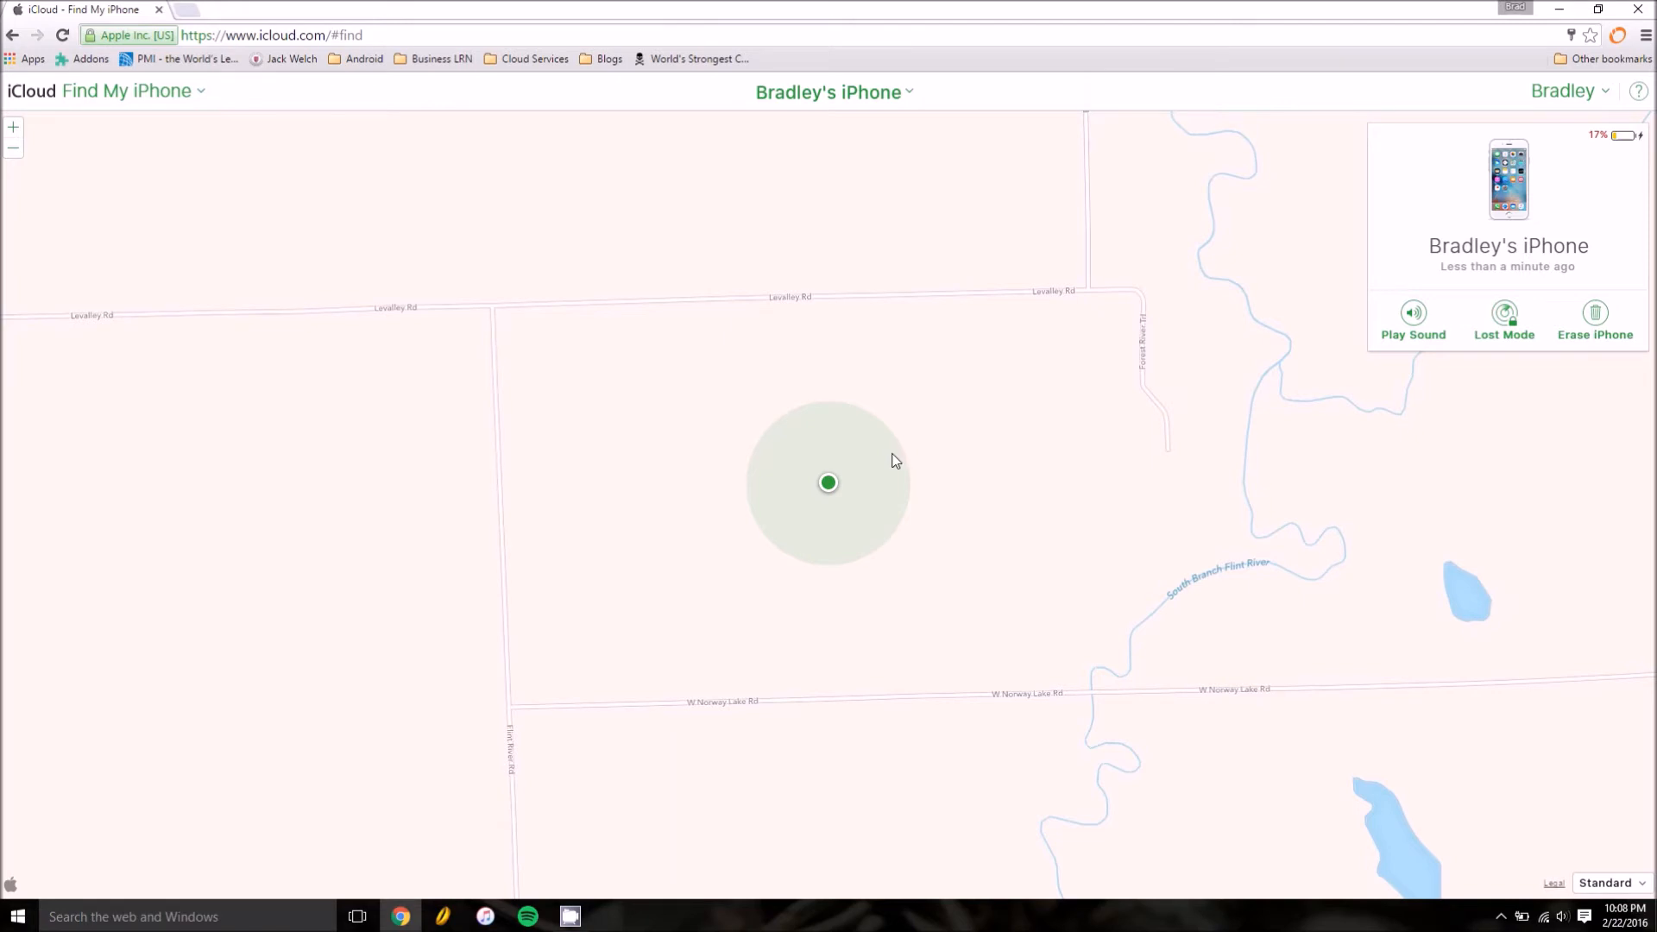
mouse_move(893, 465)
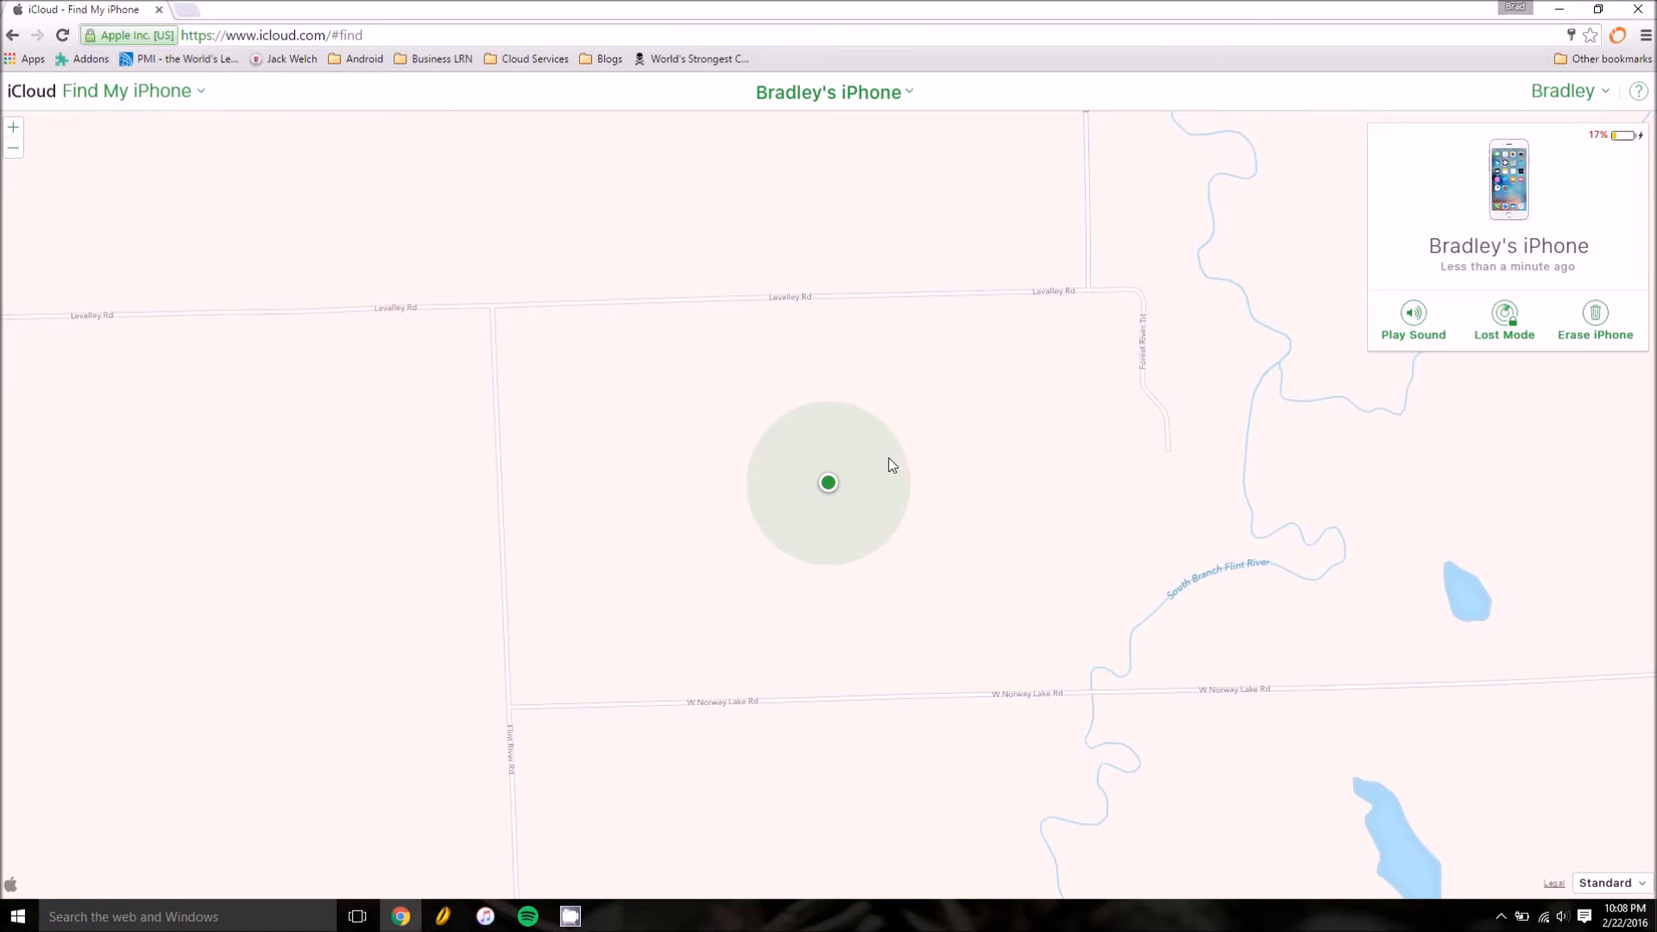
Show the iPhone pin's name and last-seen callout, then refresh its location.
left_click(828, 483)
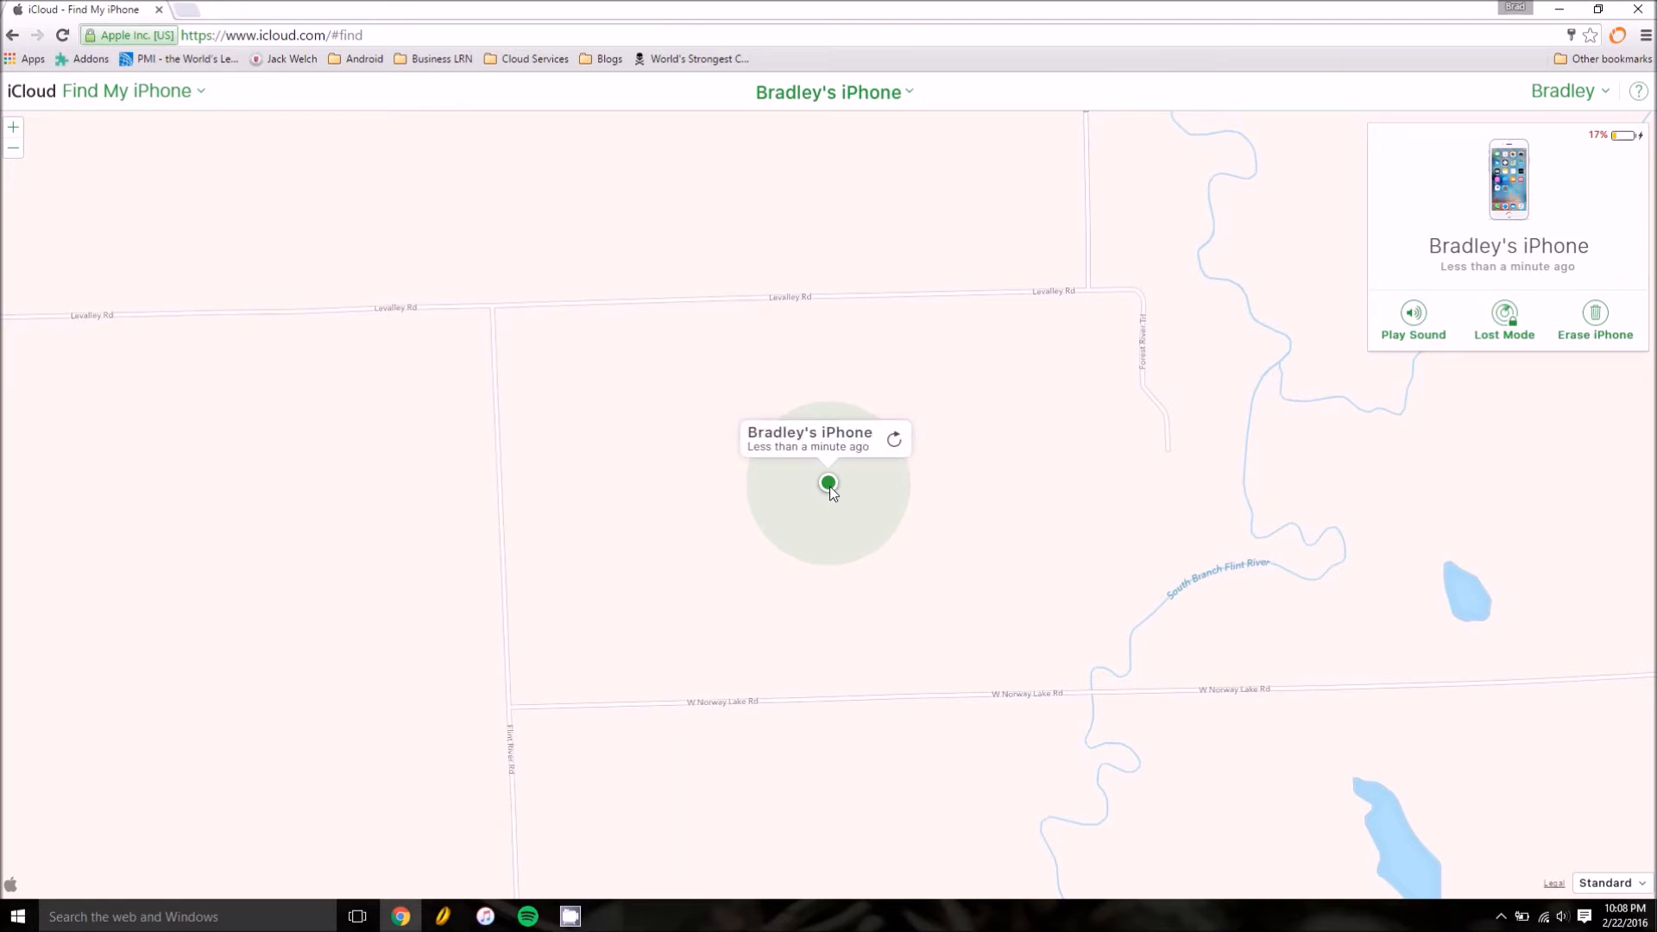
left_click(894, 438)
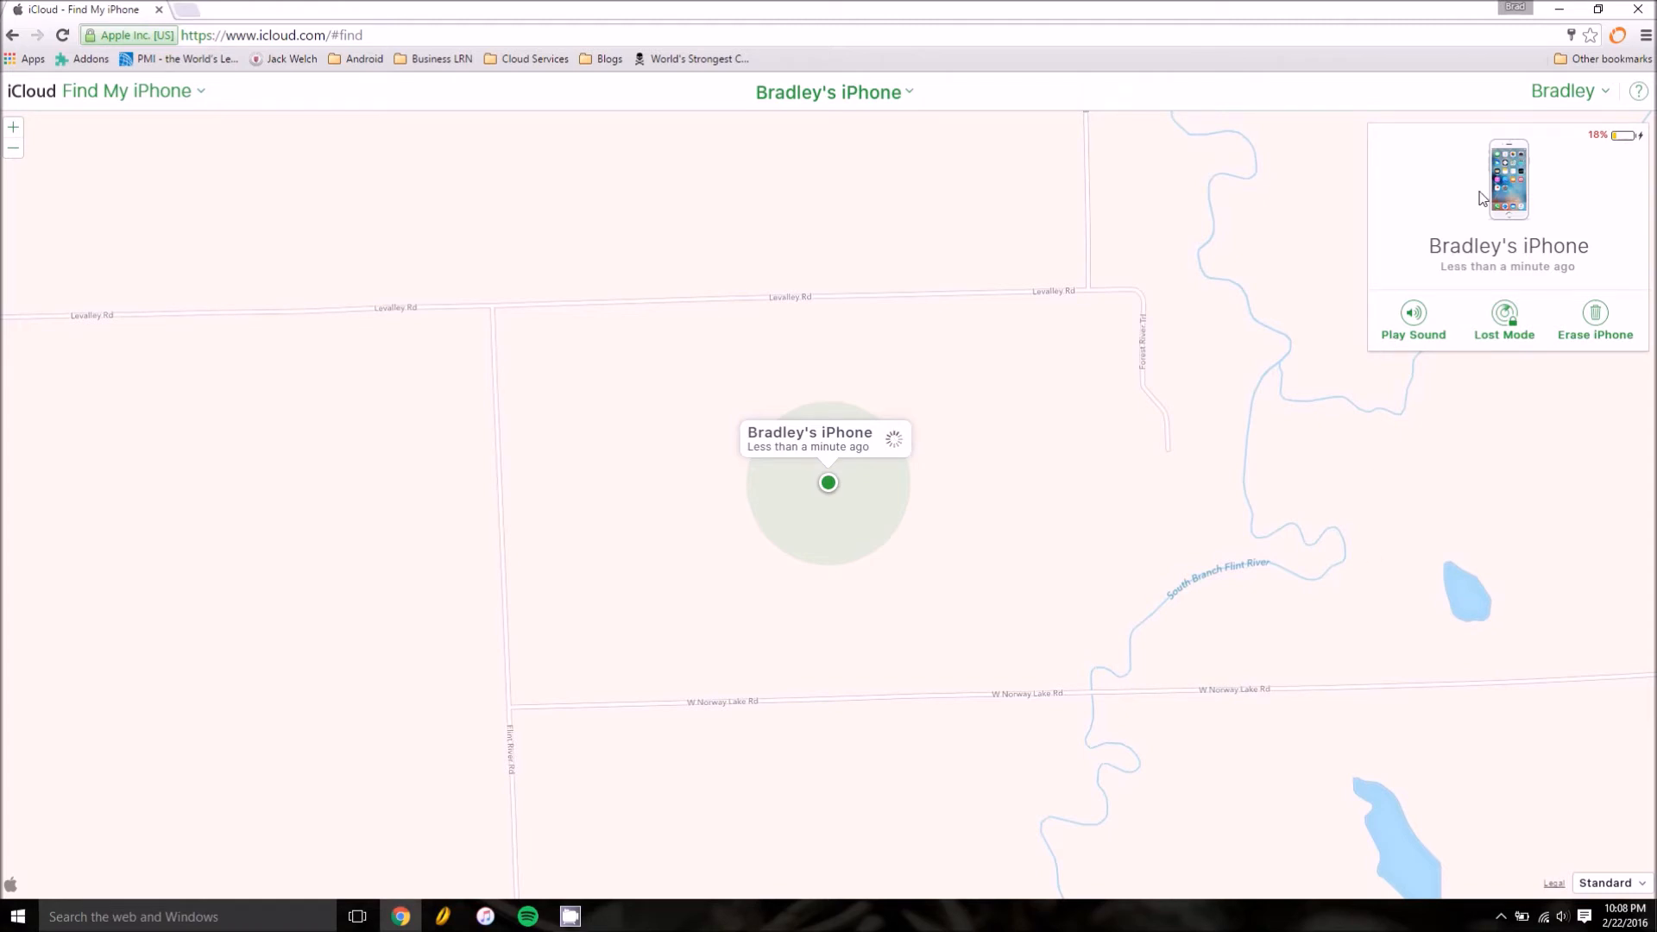
mouse_move(1428, 215)
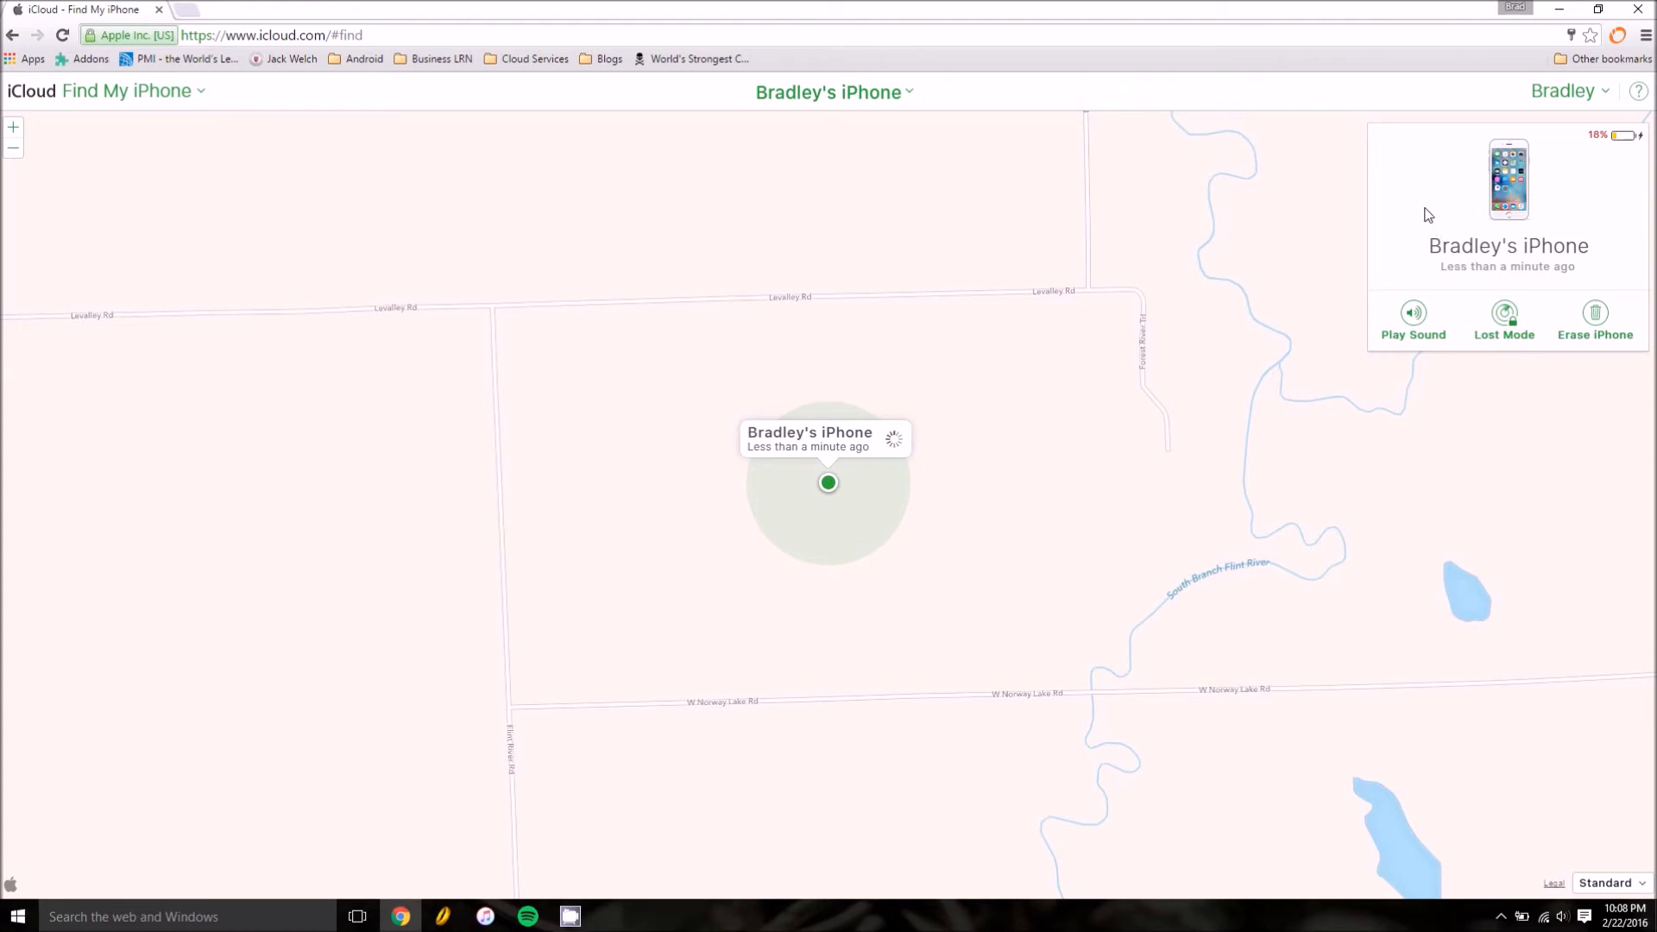
mouse_move(1427, 179)
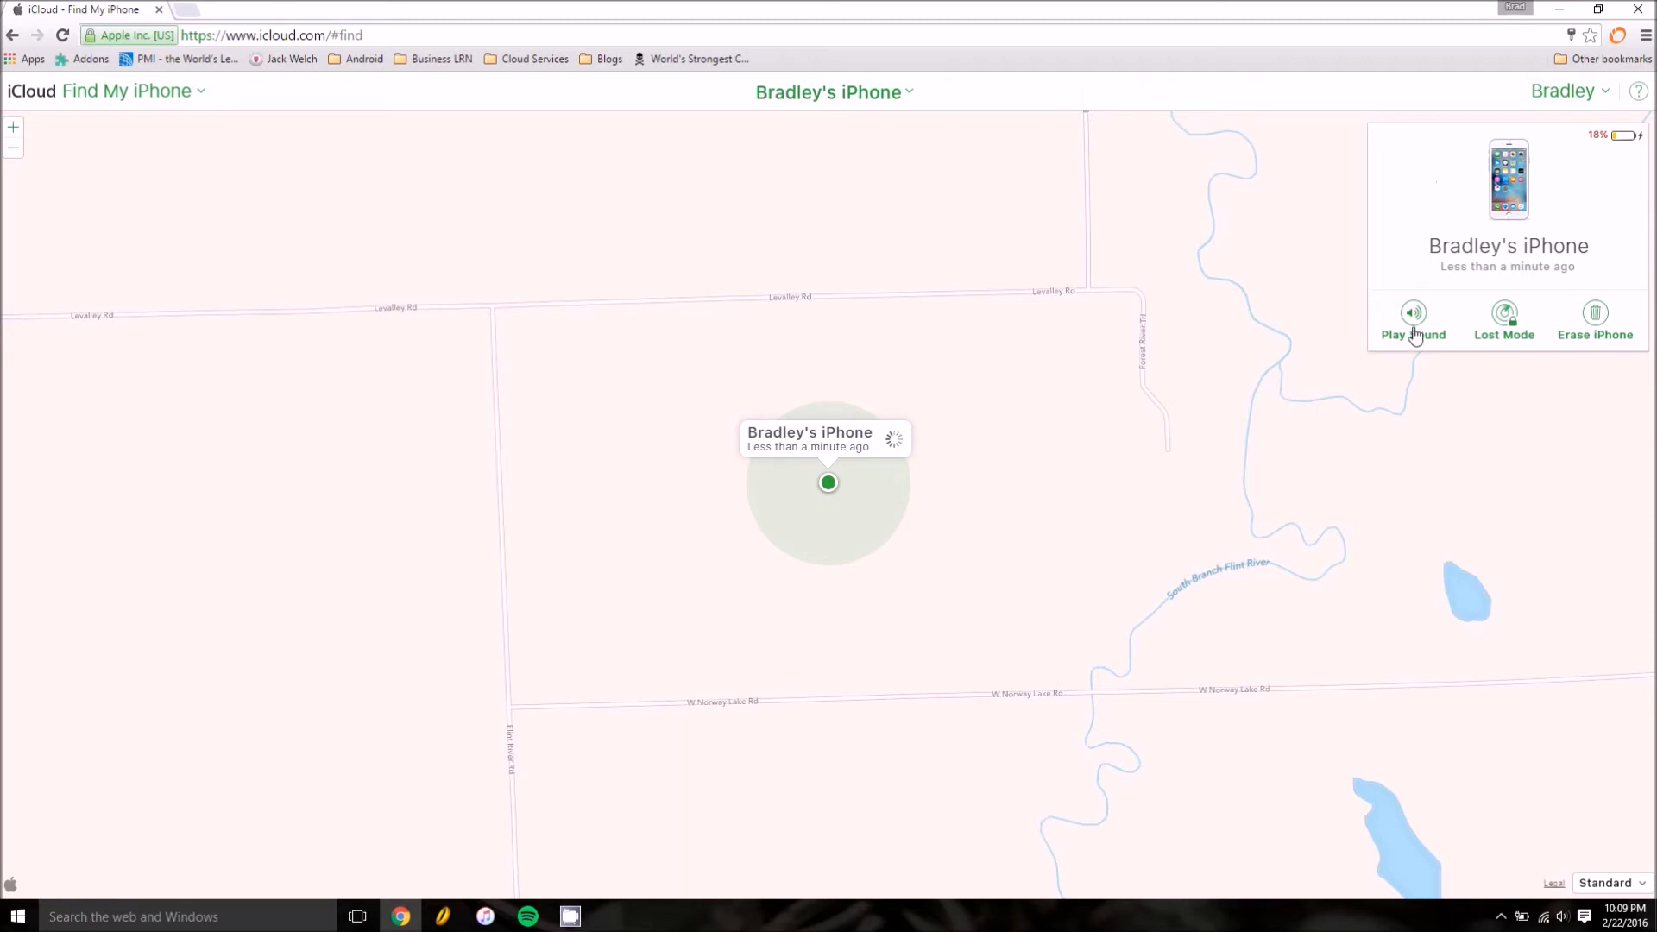
mouse_move(1232, 390)
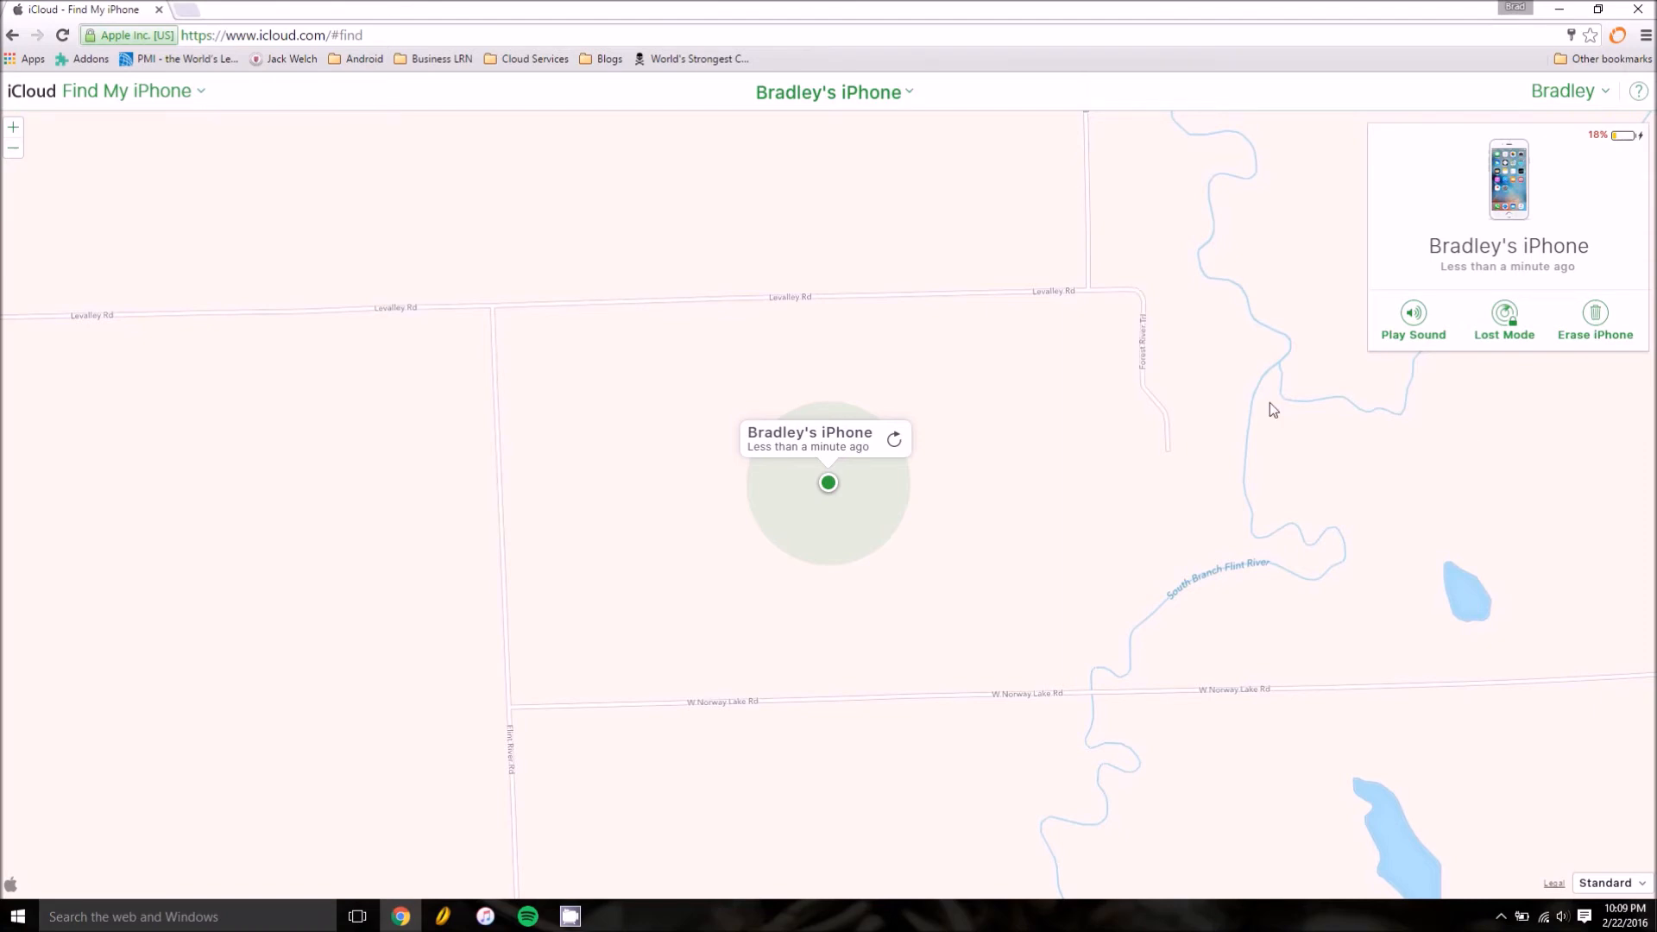
mouse_move(1503, 344)
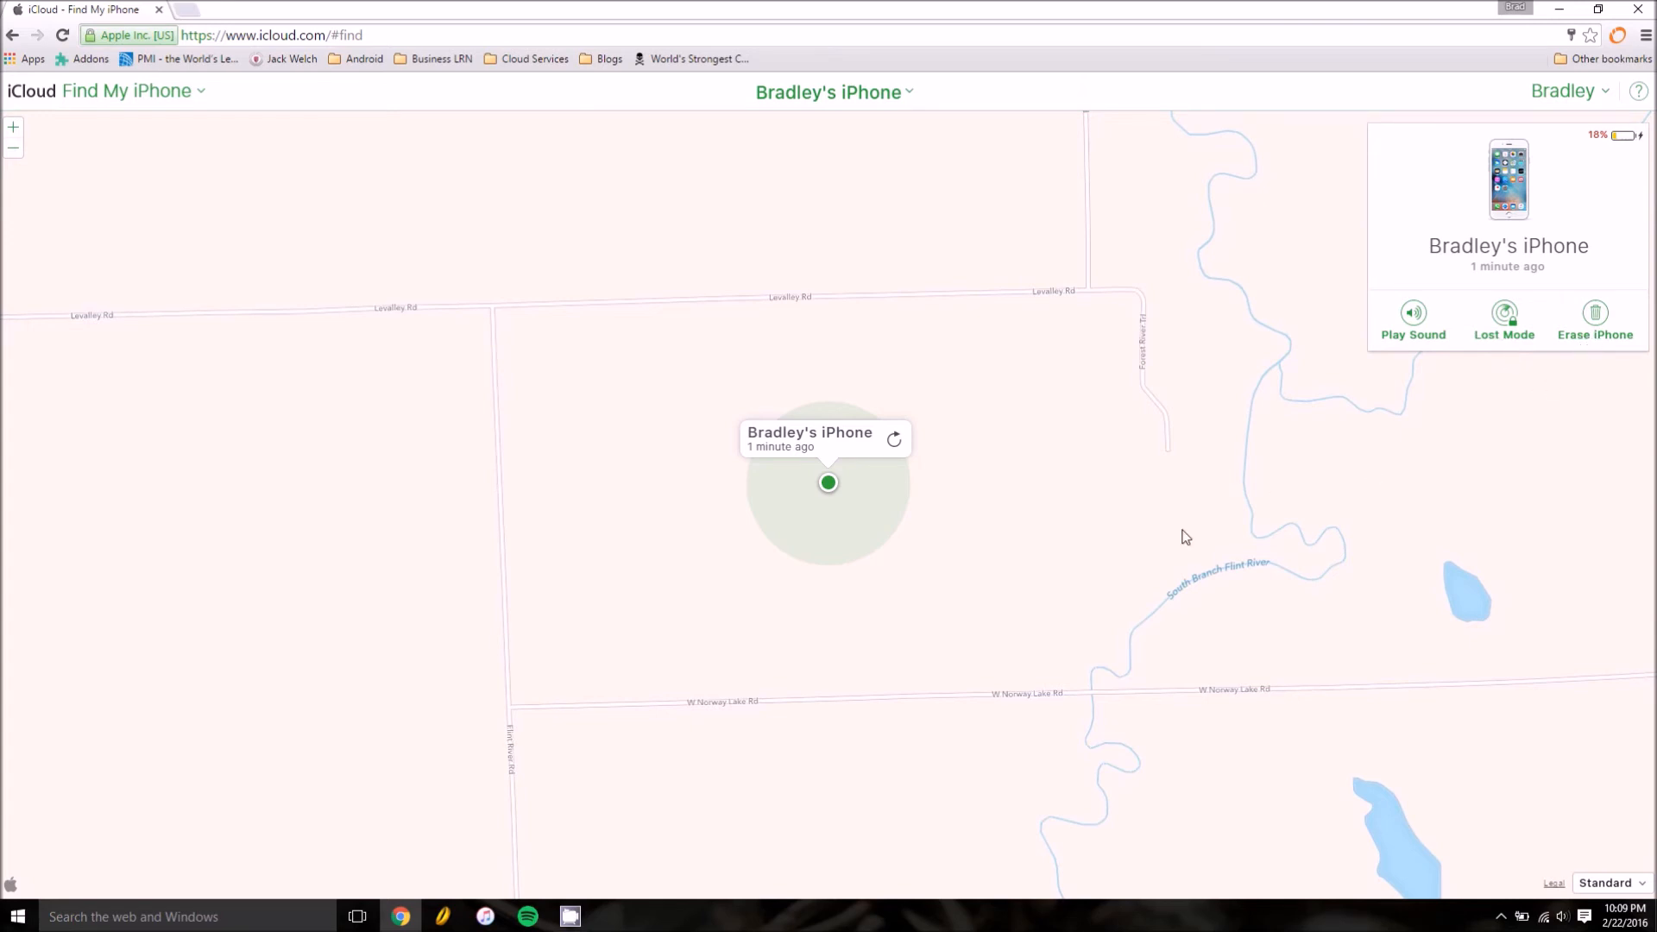
mouse_move(1092, 526)
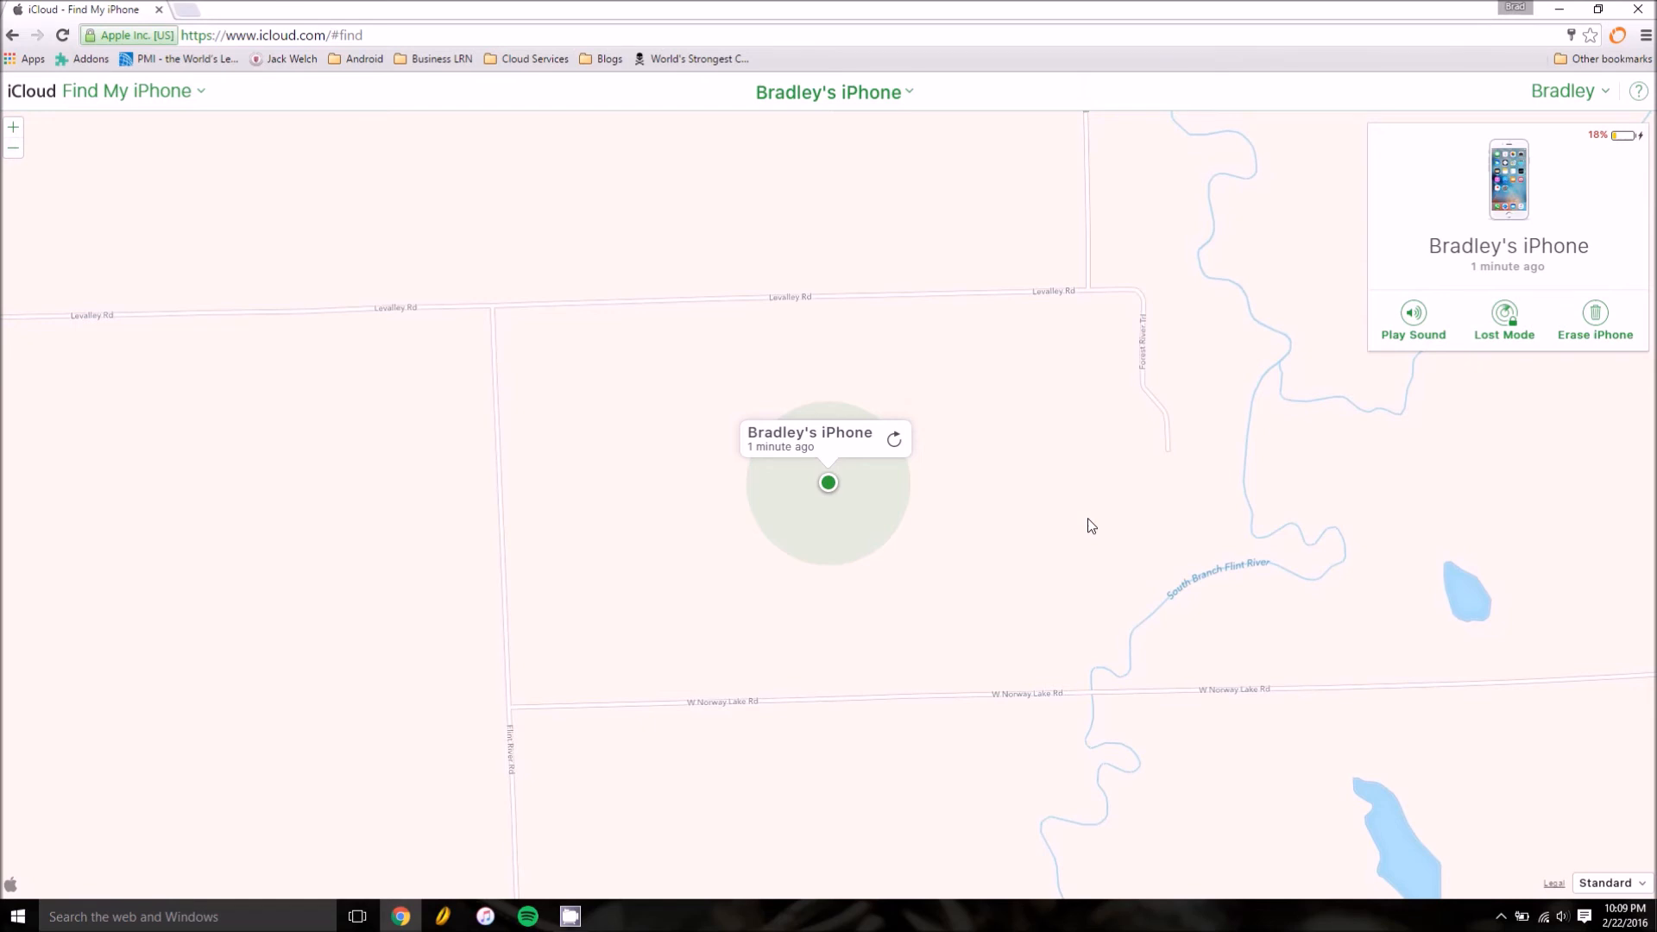
mouse_move(1091, 394)
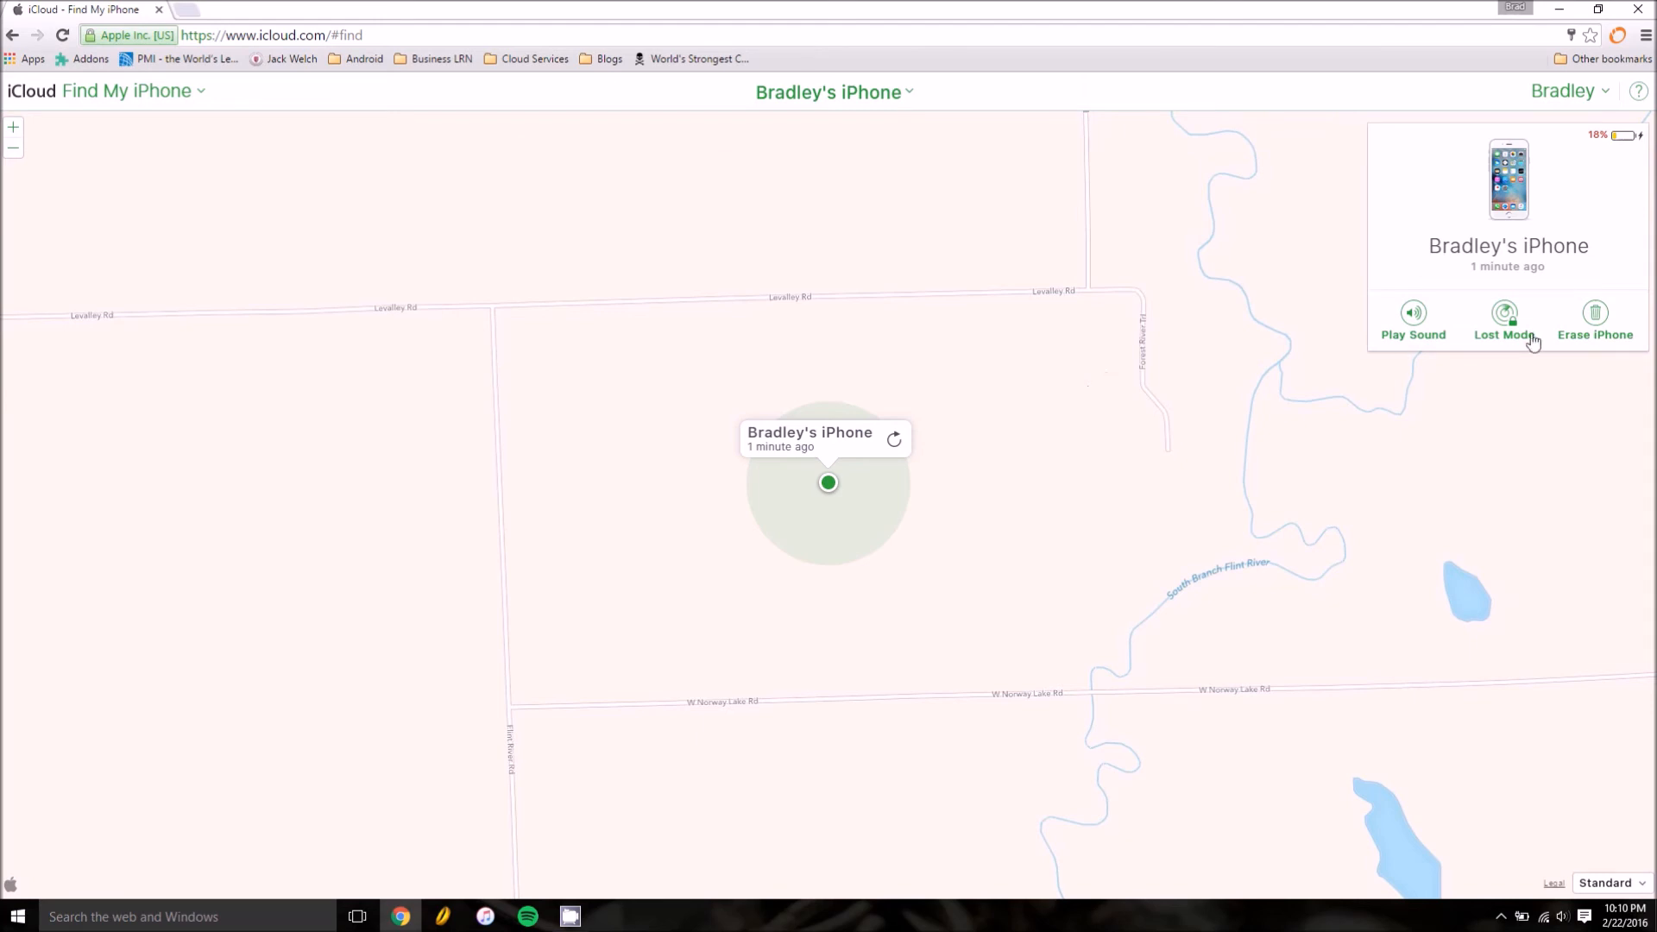
mouse_move(1226, 457)
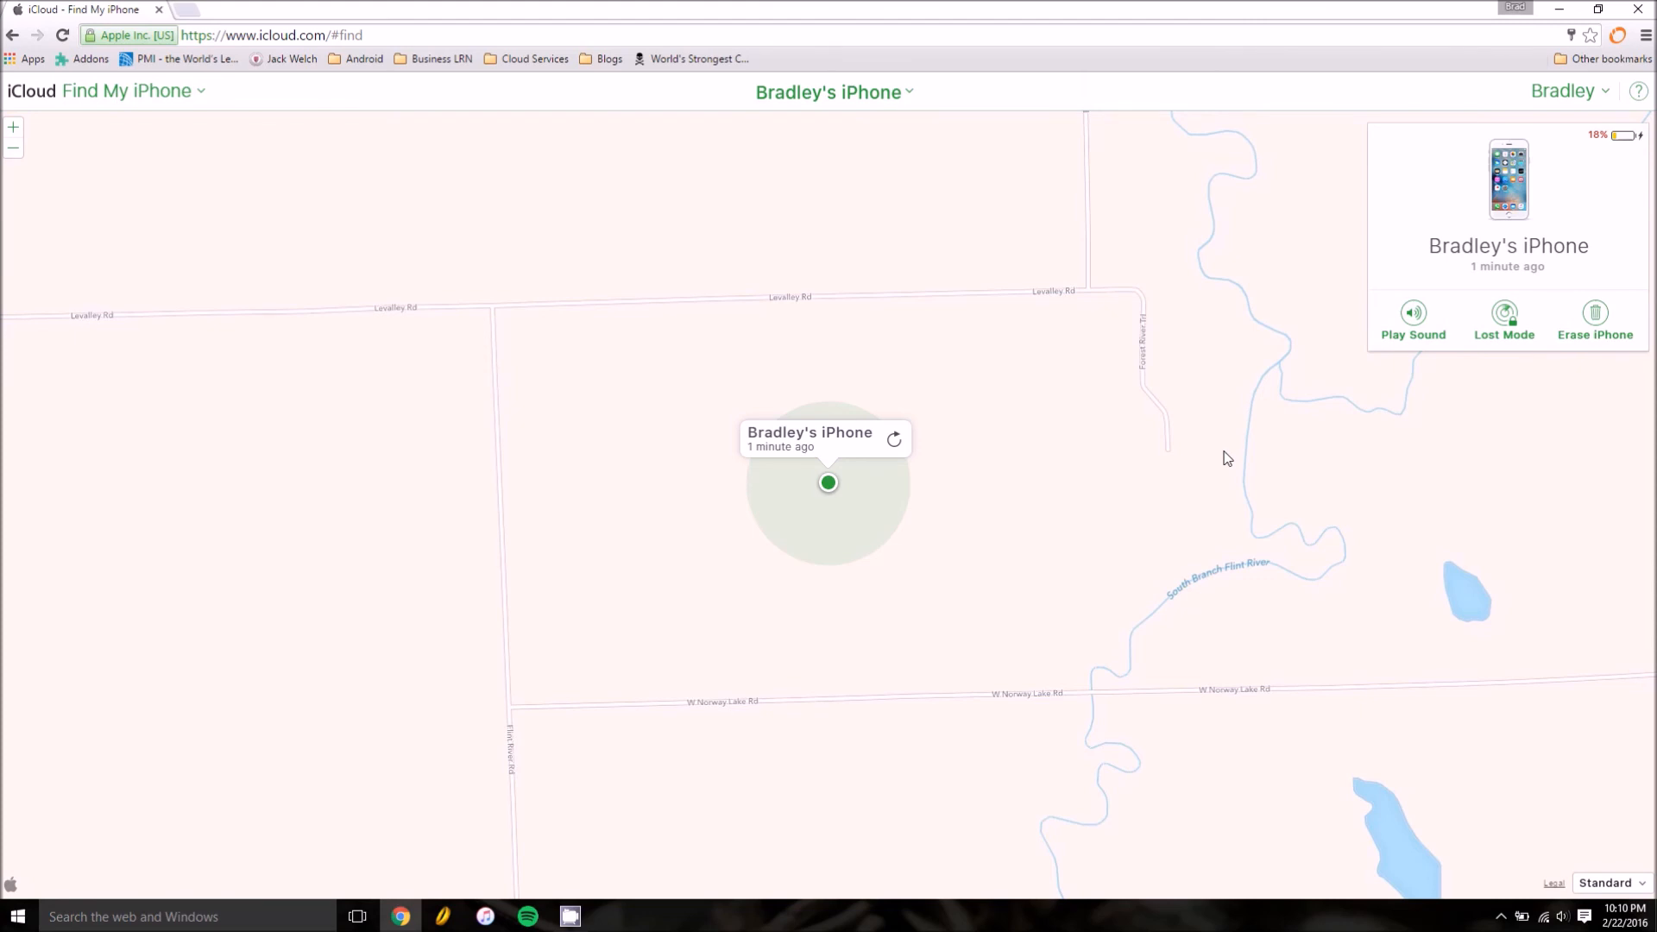
mouse_move(1321, 414)
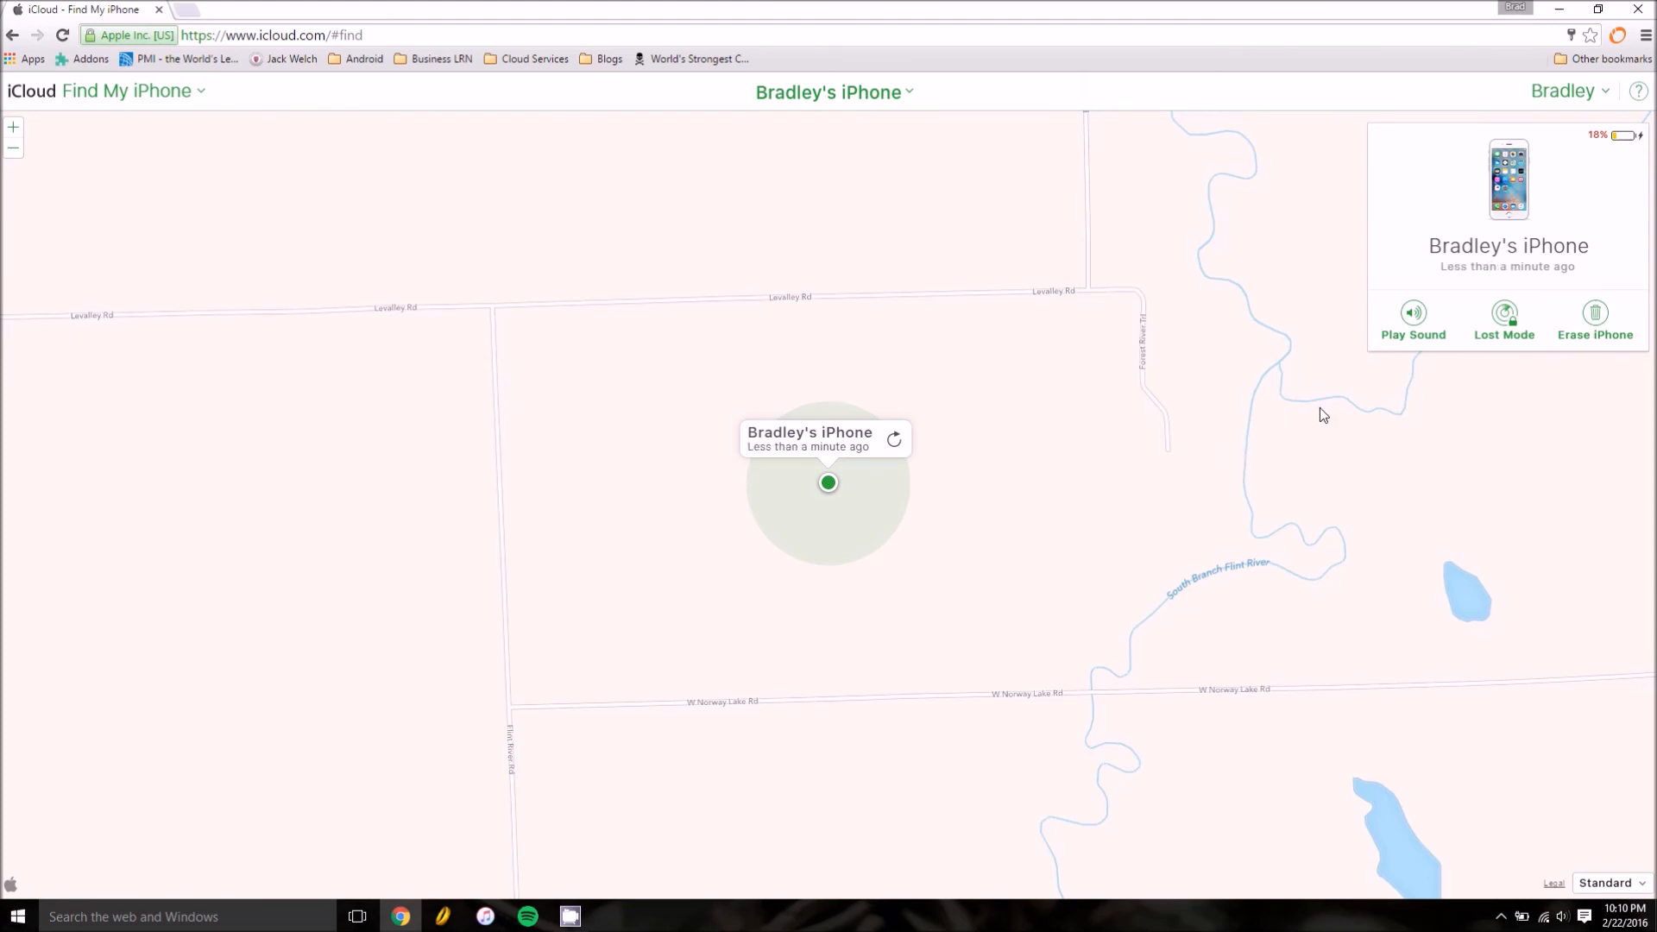
mouse_move(1426, 371)
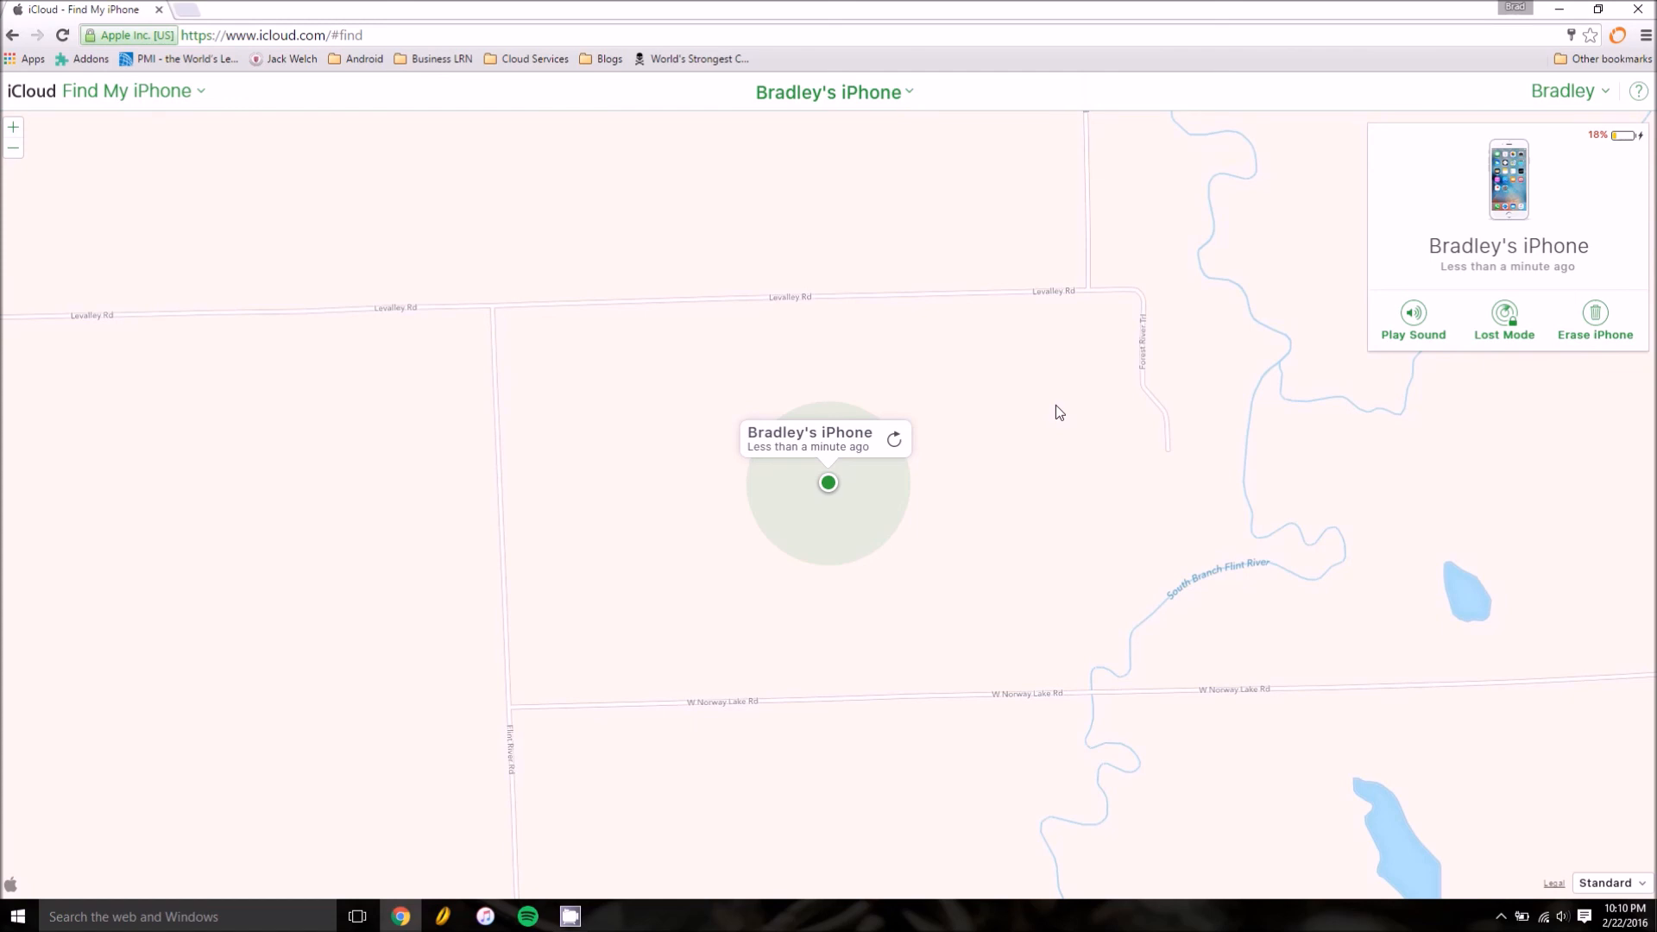
mouse_move(571, 858)
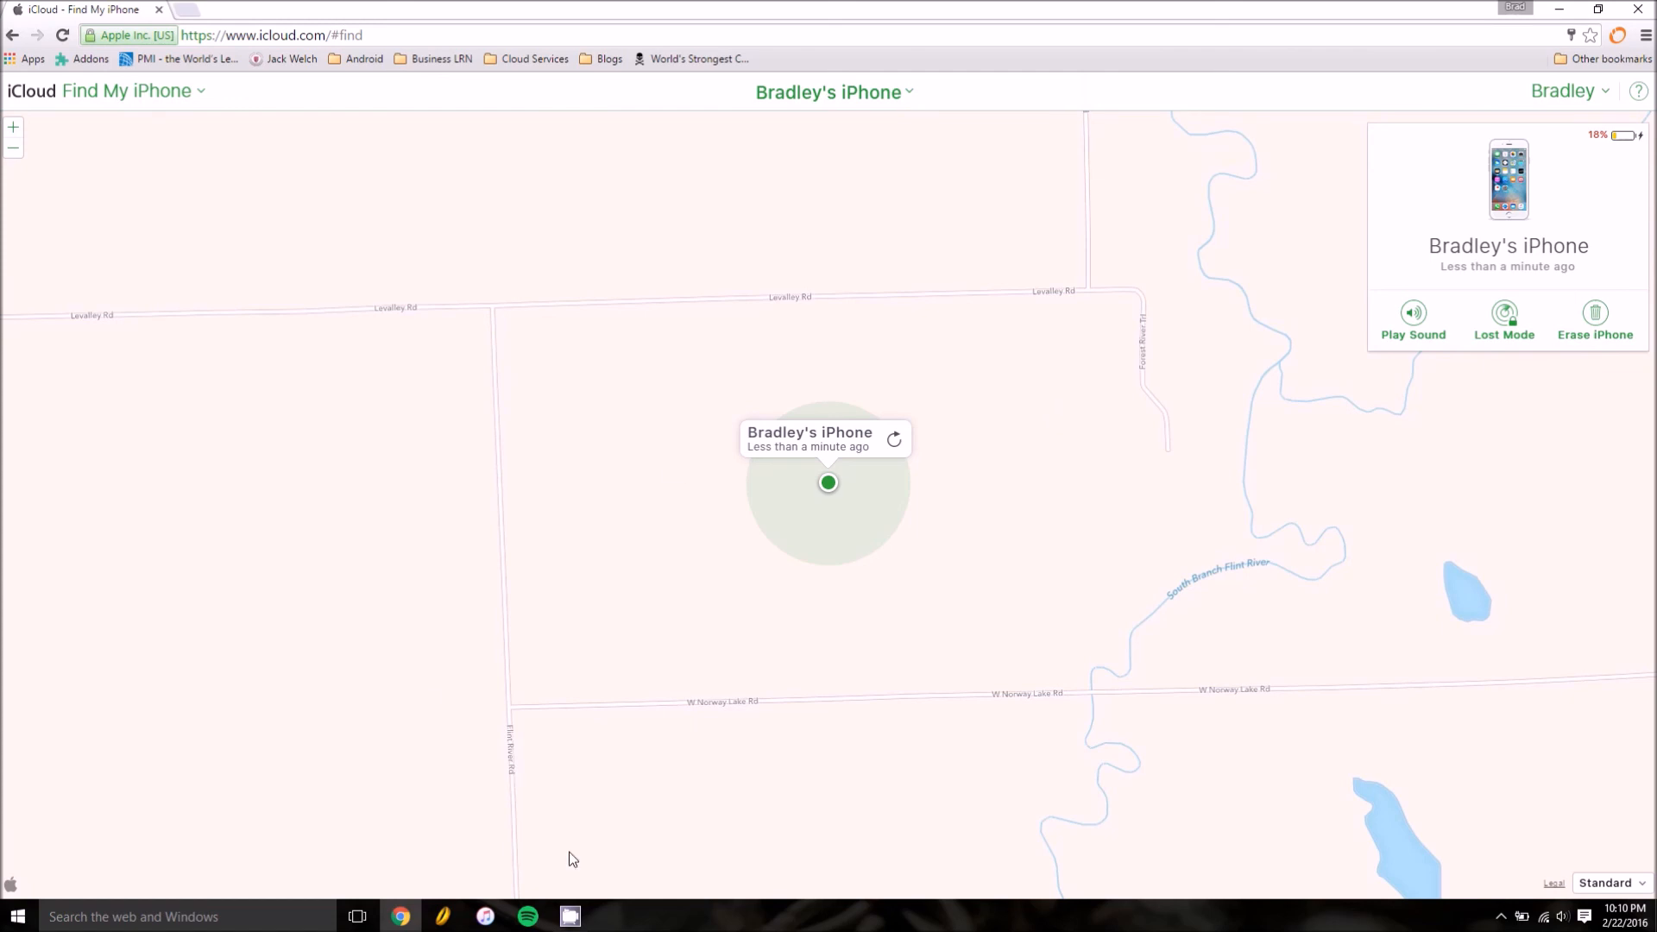